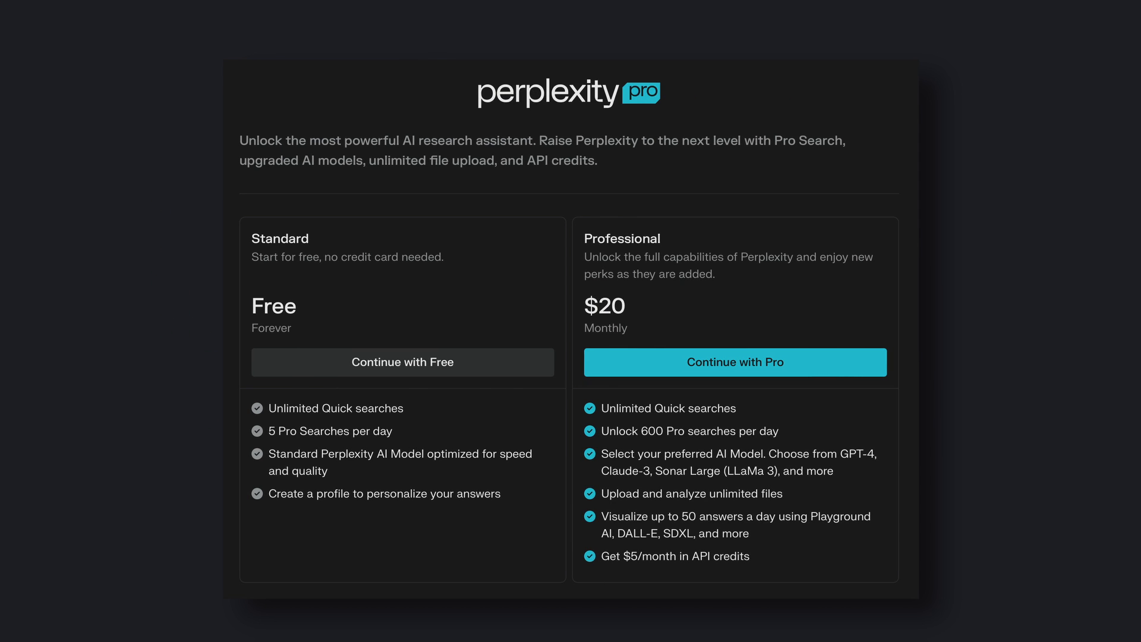
Step: Decline Perplexity Pro and continue with the free plan to the home page
left_click(402, 362)
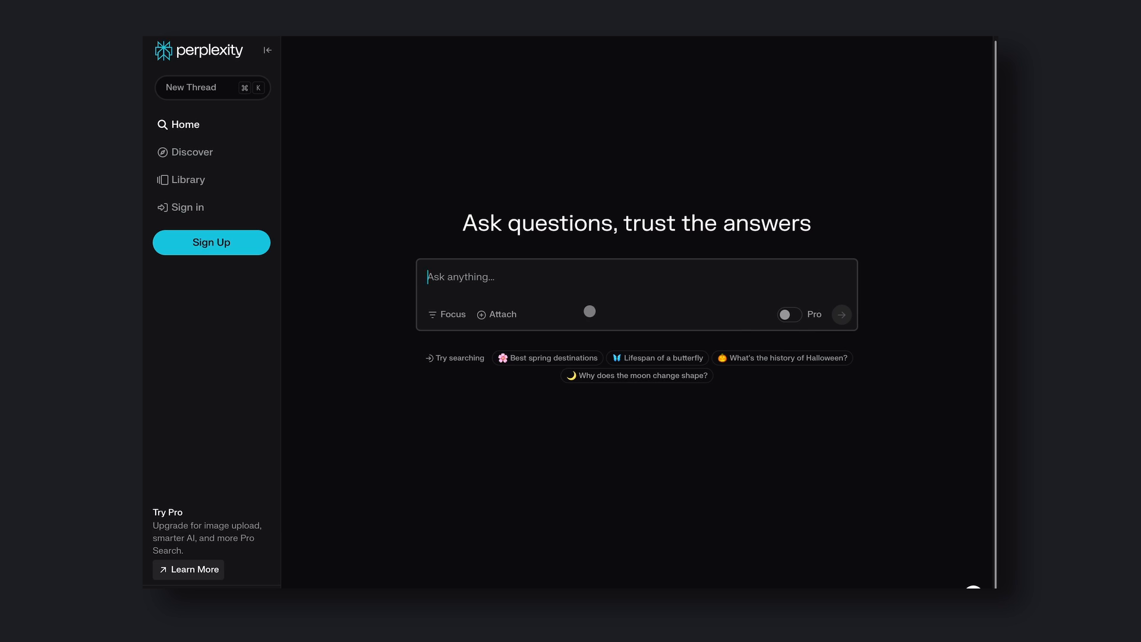
Step: Submit the question 'Is perplxity results trust worthy?' and get a sourced answer
type("Is p")
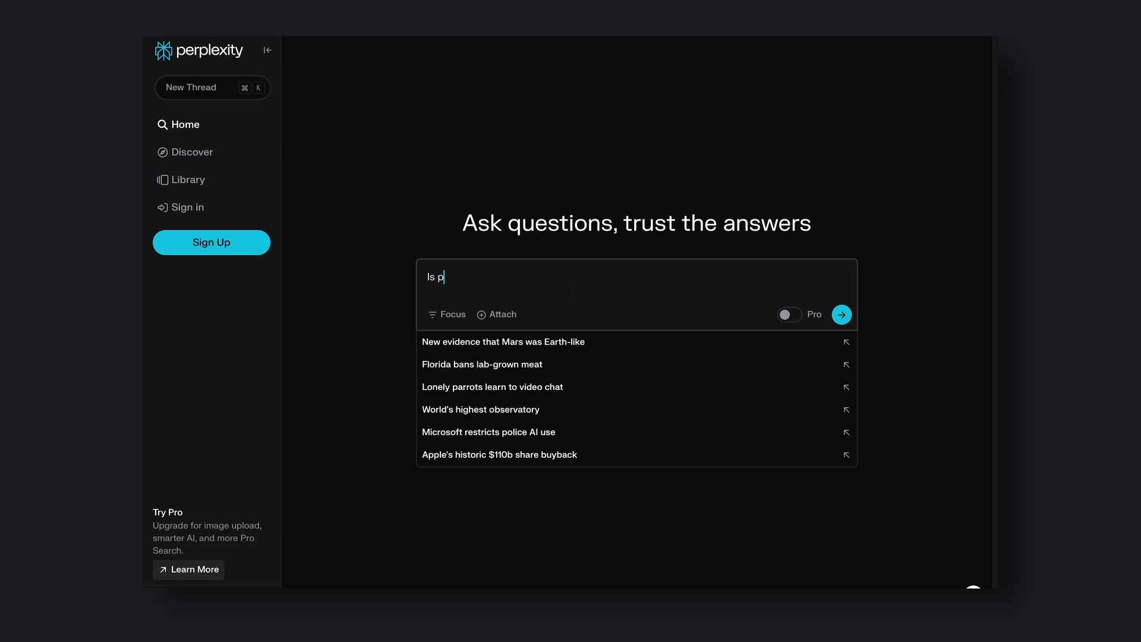
type("erp")
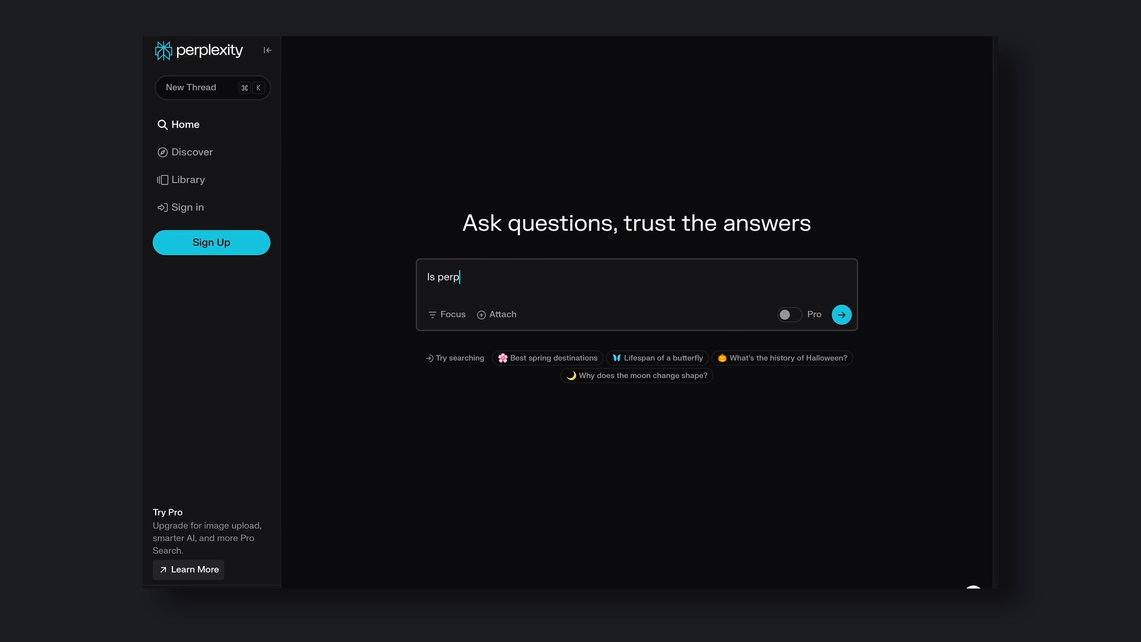
type("lxity results trust worth")
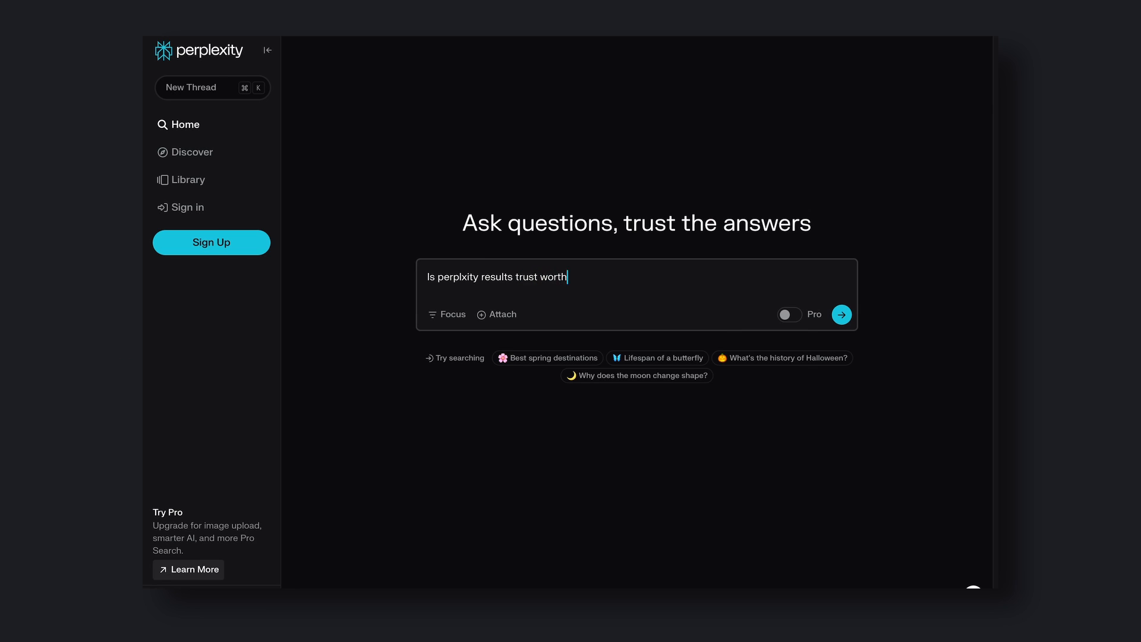
type("y?")
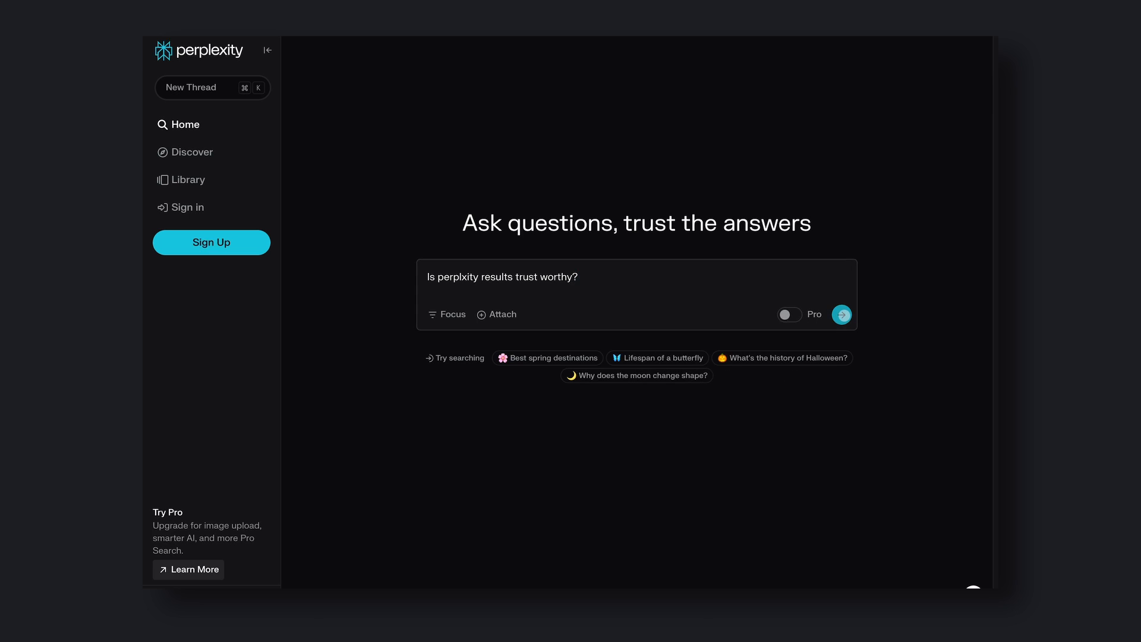
left_click(842, 314)
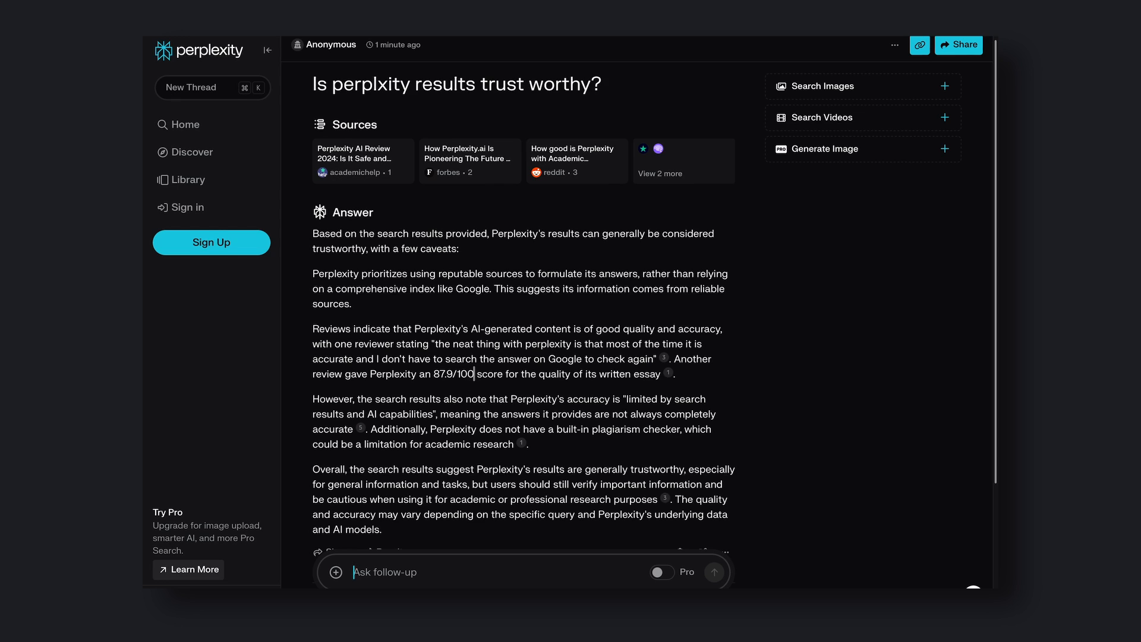
scroll("down", 3)
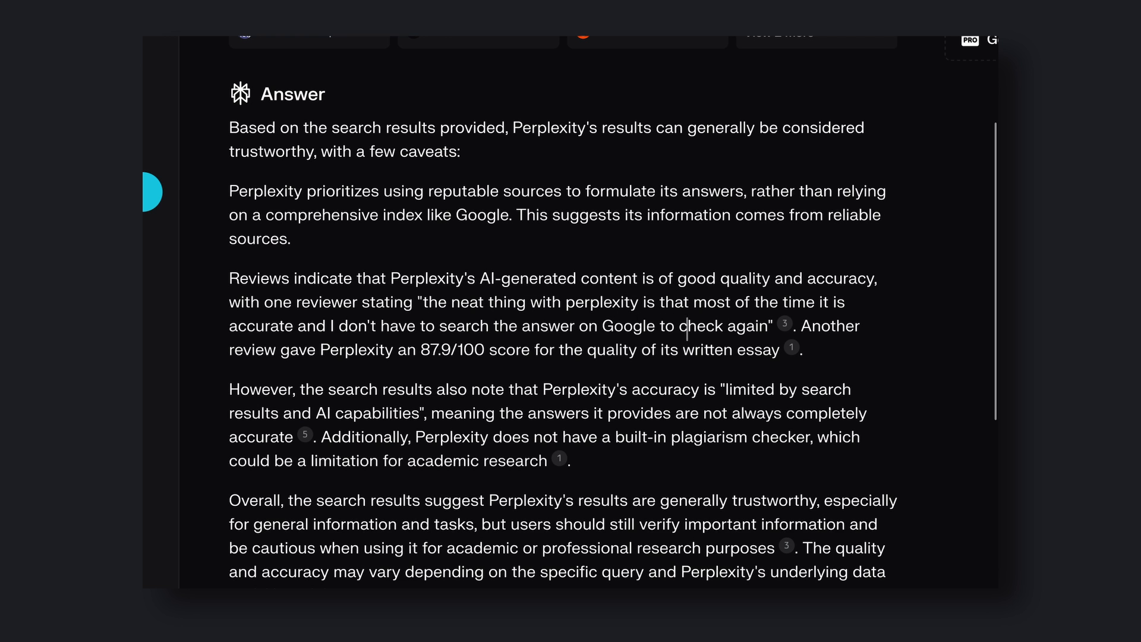
scroll("down", 3)
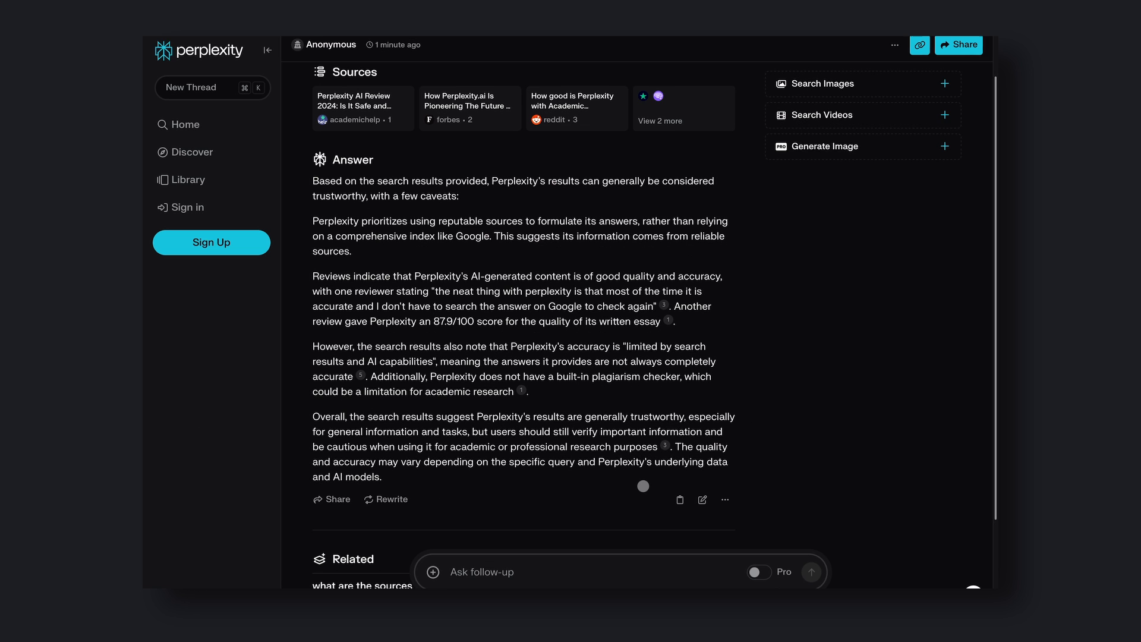
scroll("down", 3)
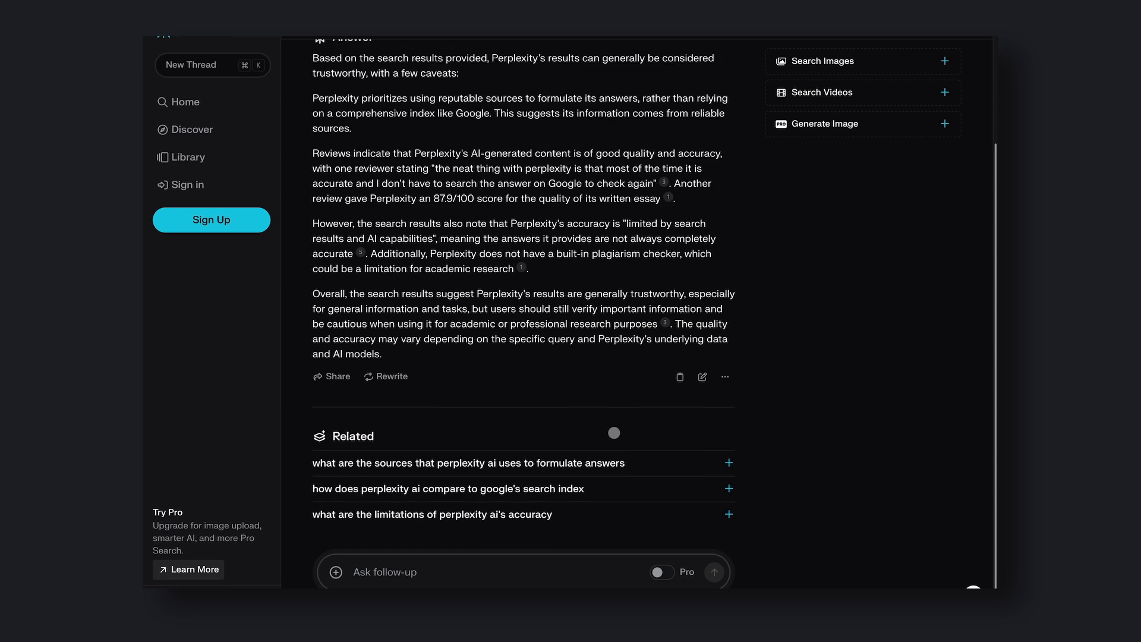
scroll("up", 3)
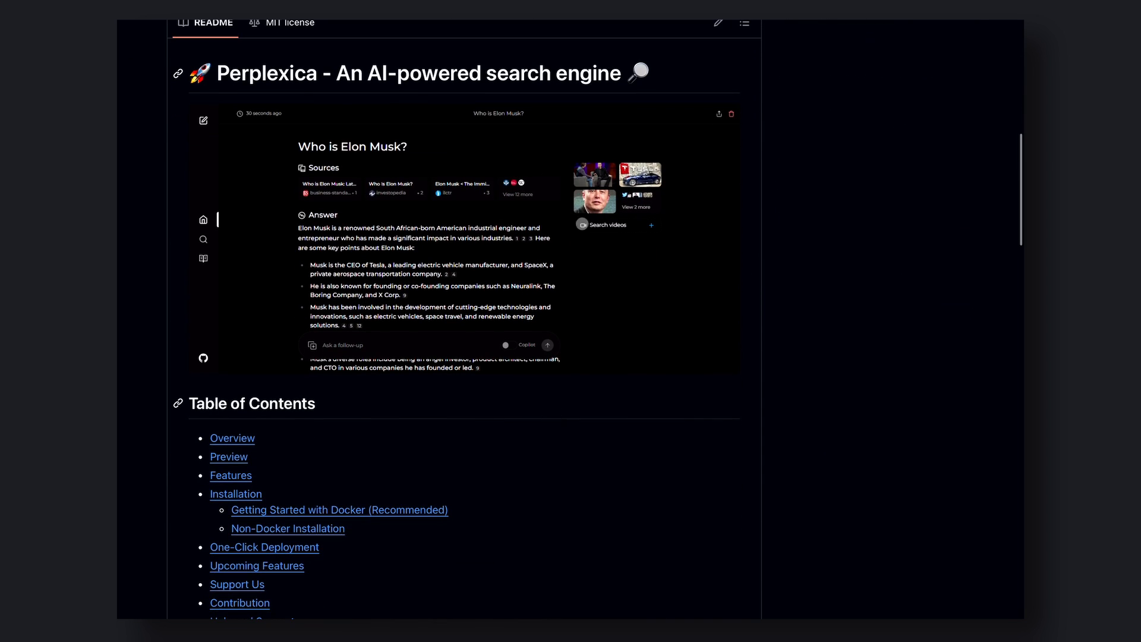
mouse_move(571, 234)
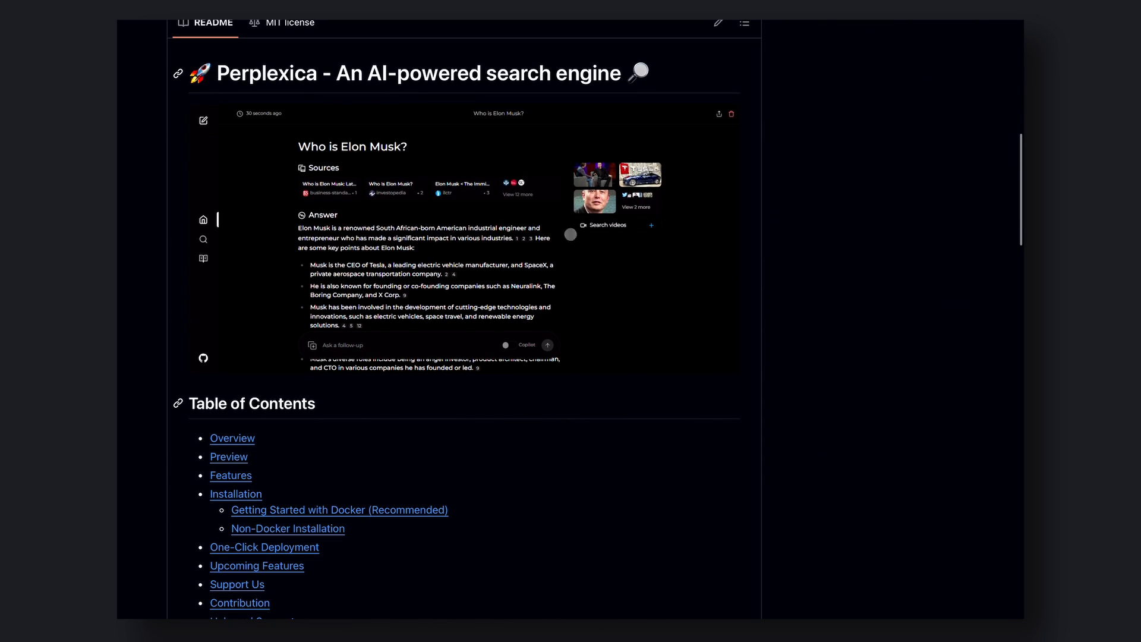
scroll("down", 3)
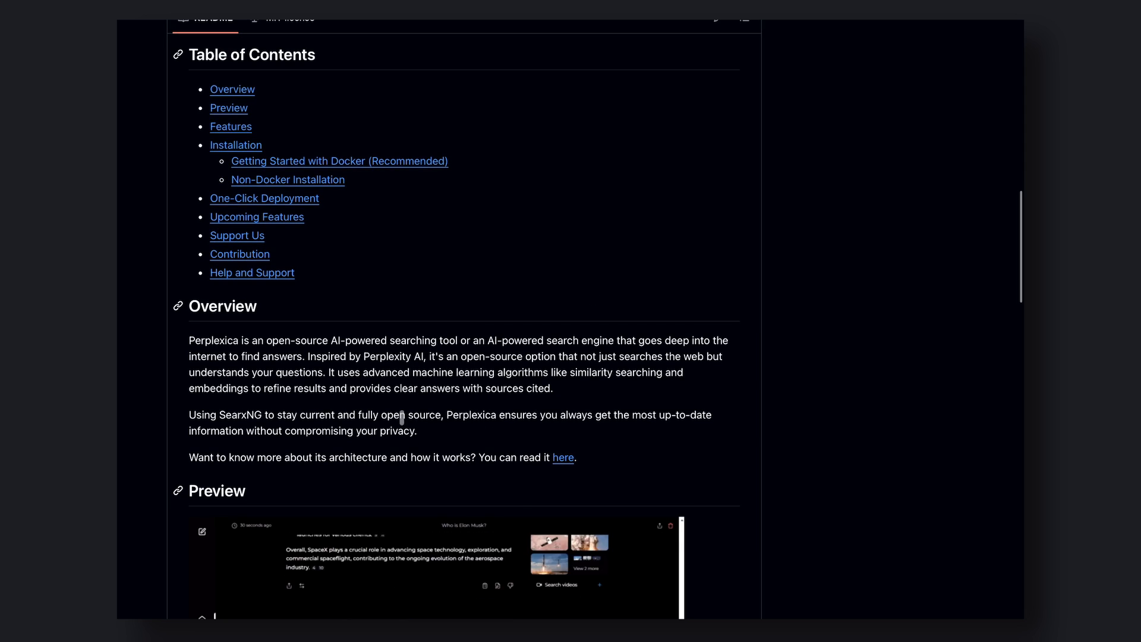
scroll("up", 3)
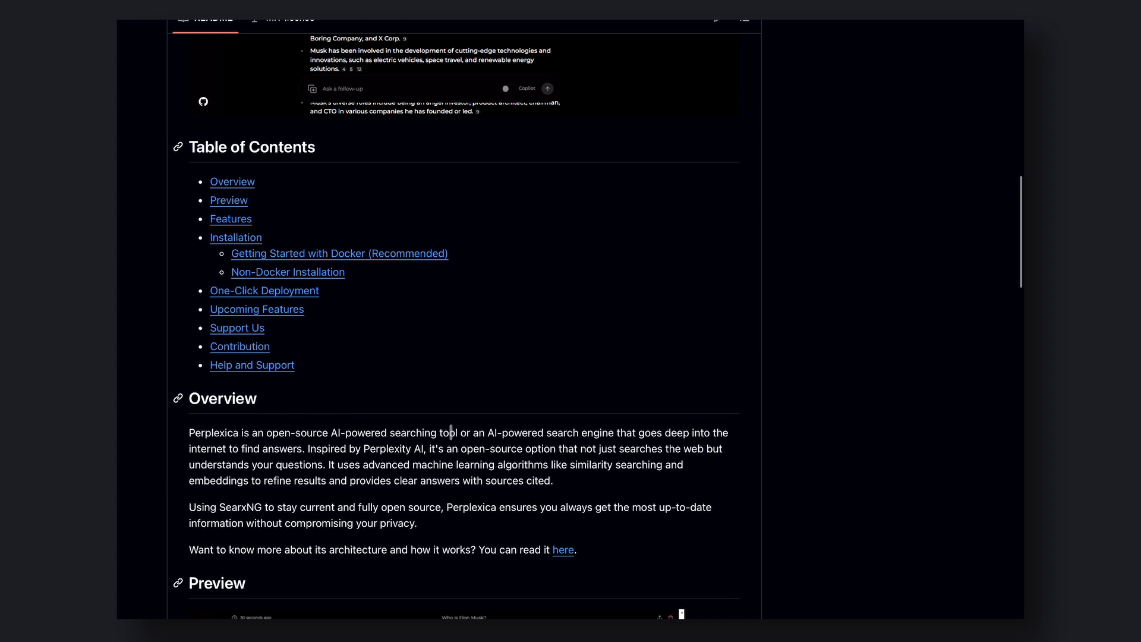
scroll("down", 3)
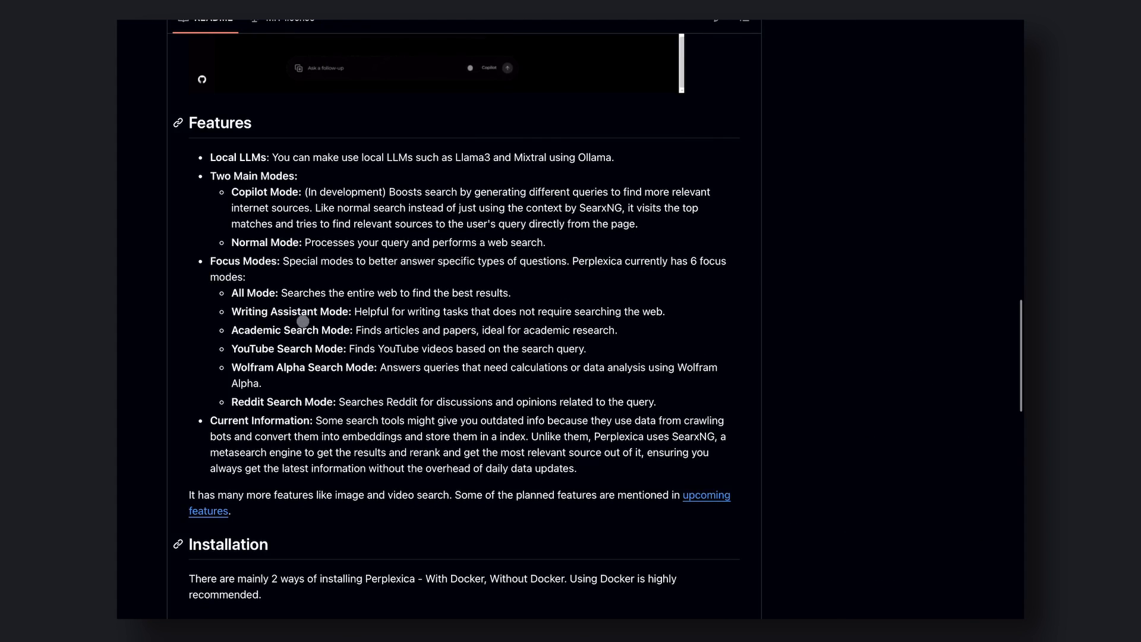
scroll("down", 3)
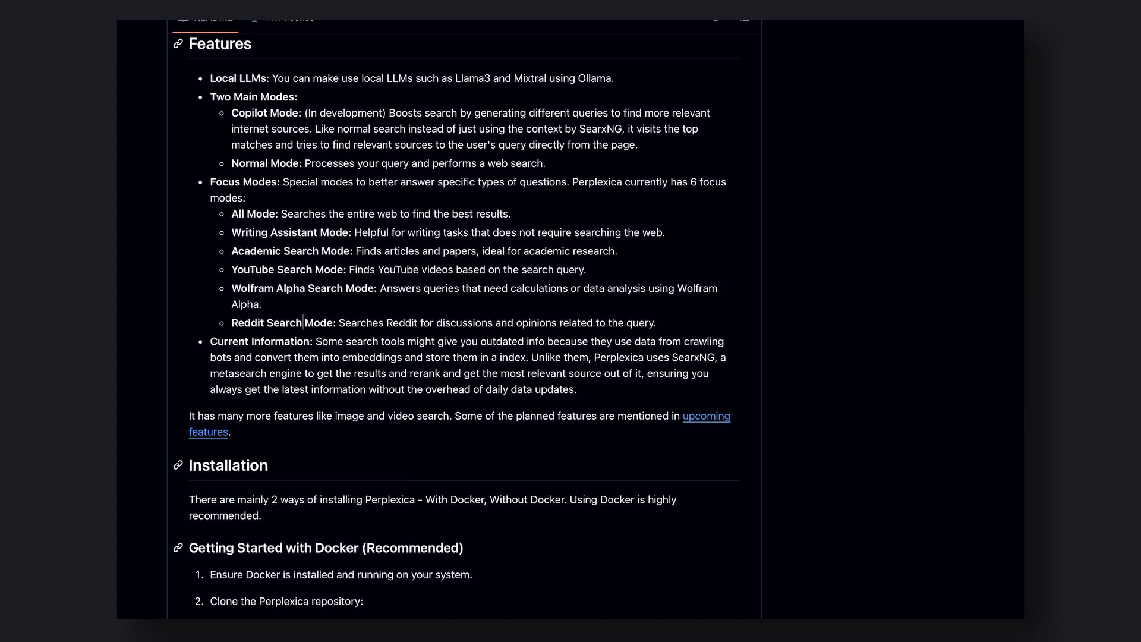
scroll("down", 3)
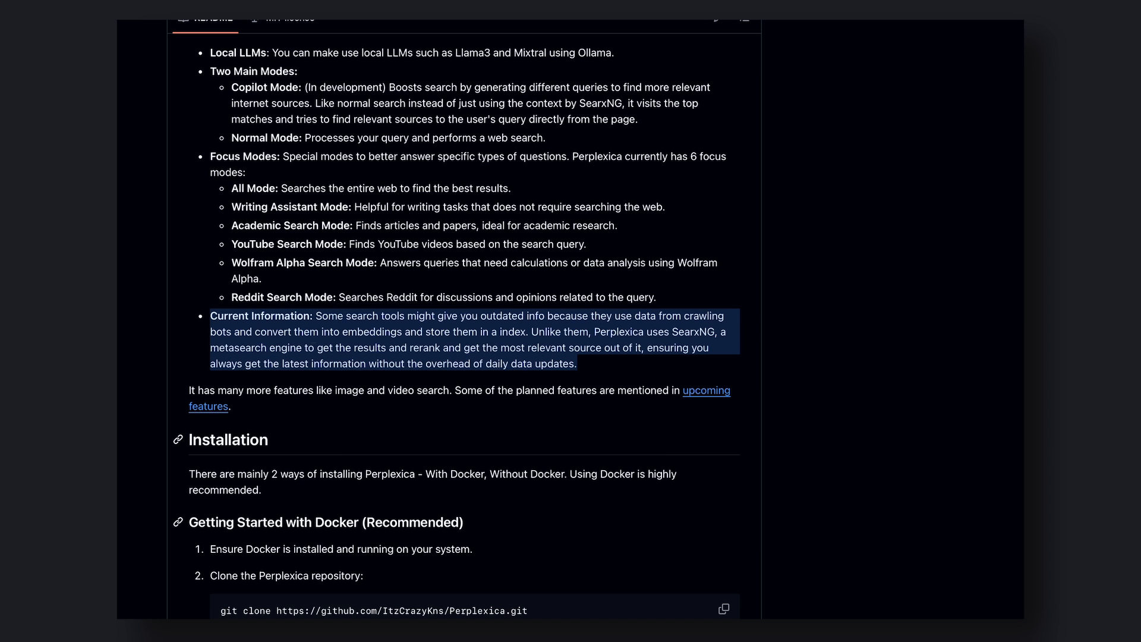
scroll("down", 3)
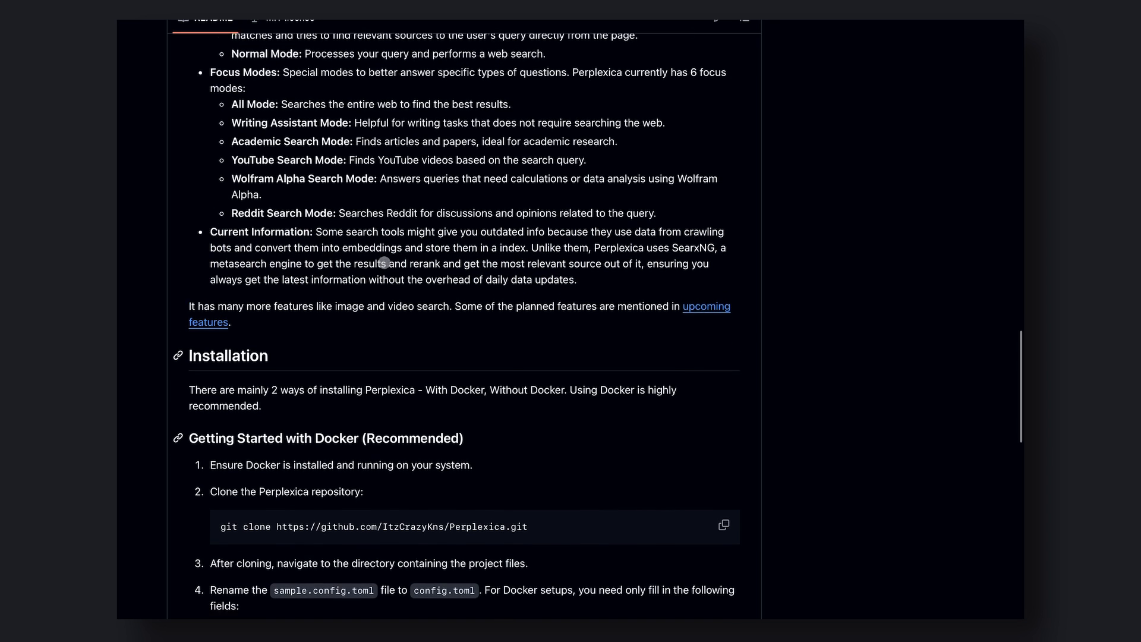
scroll("down", 3)
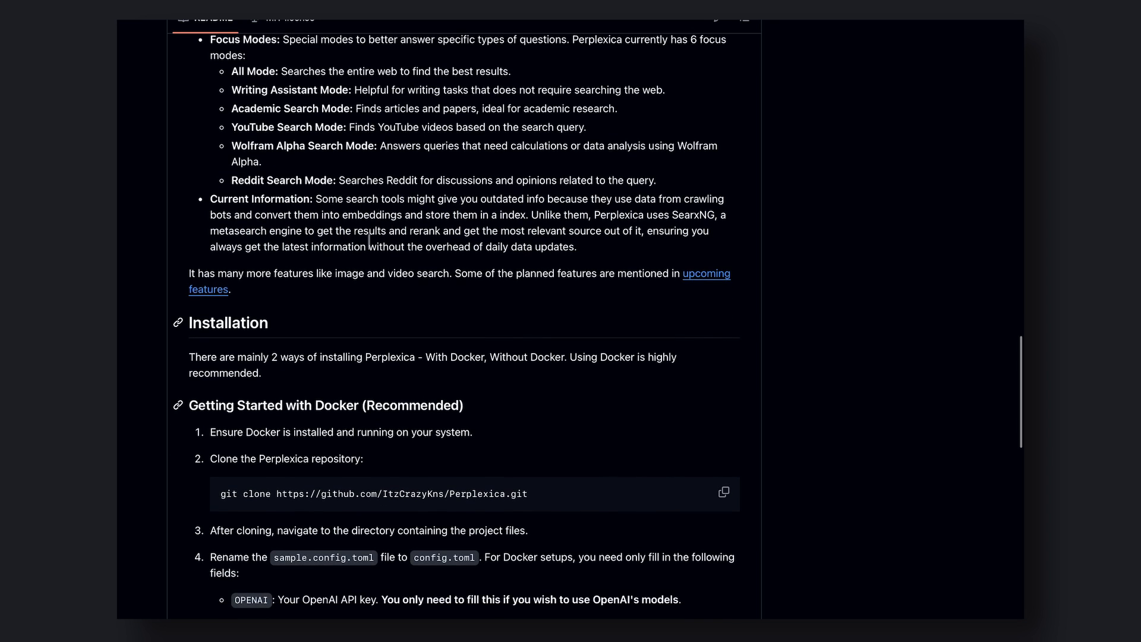
scroll("down", 3)
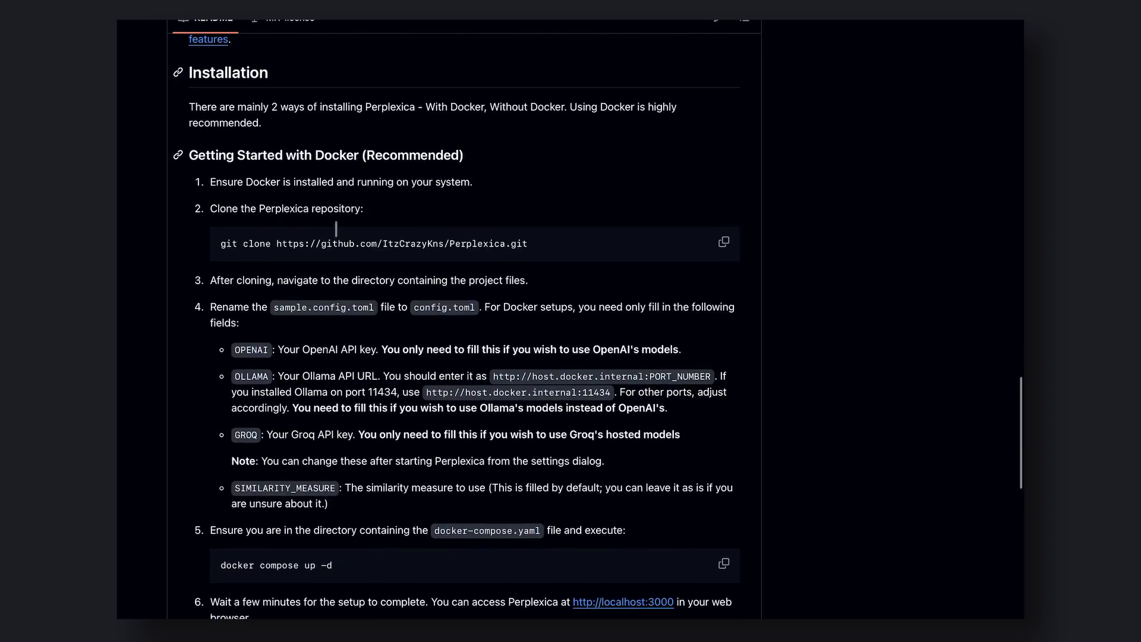
scroll("down", 3)
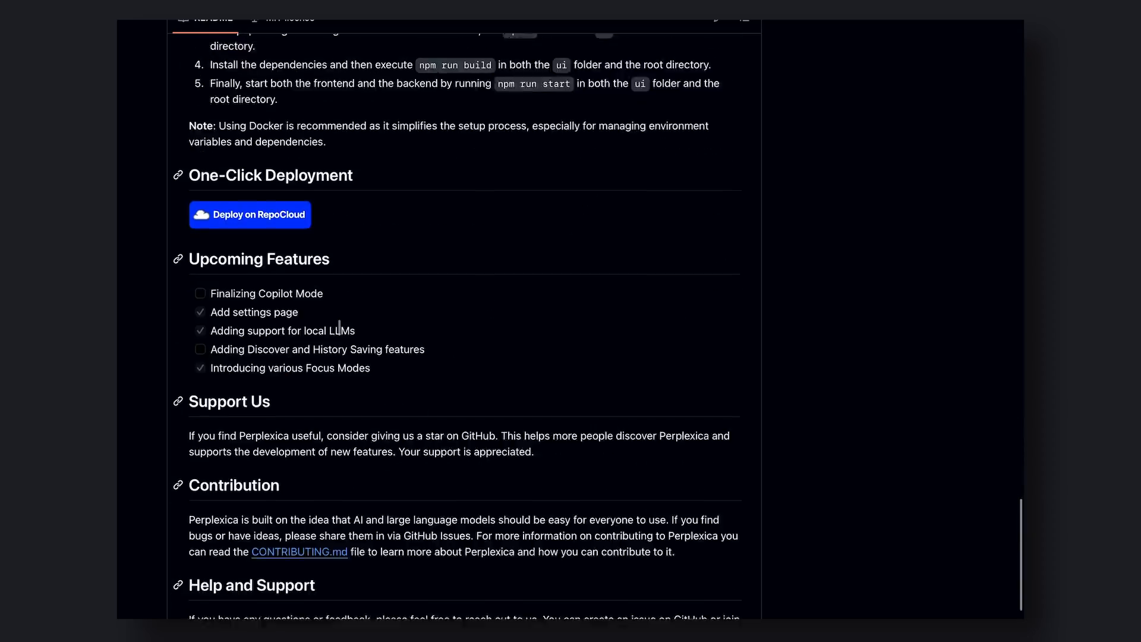
scroll("up", 3)
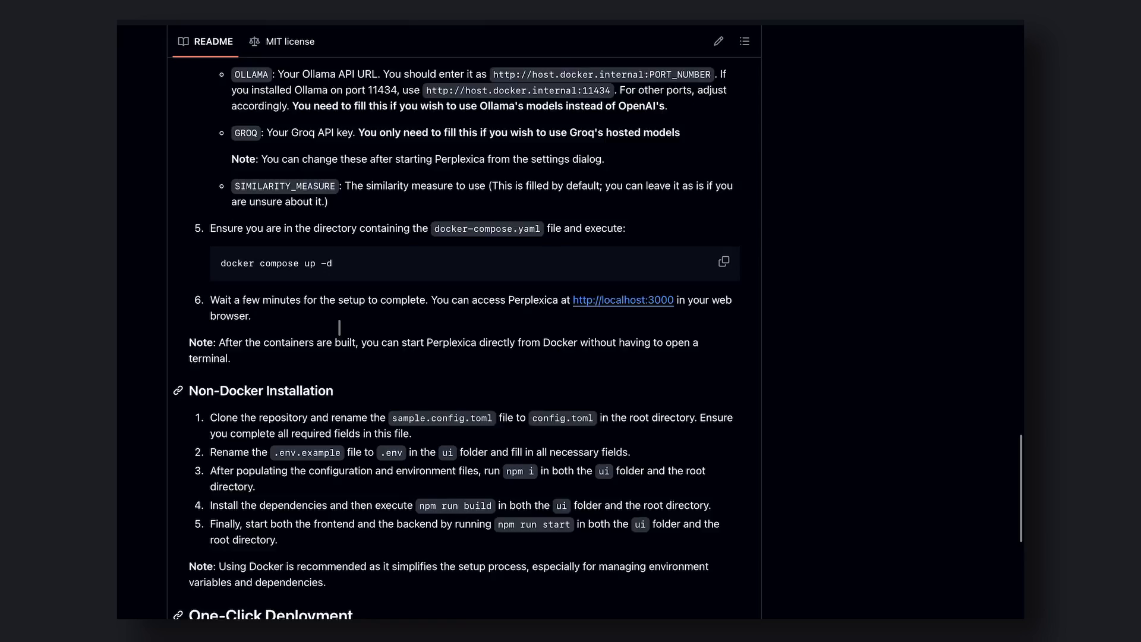
scroll("up", 3)
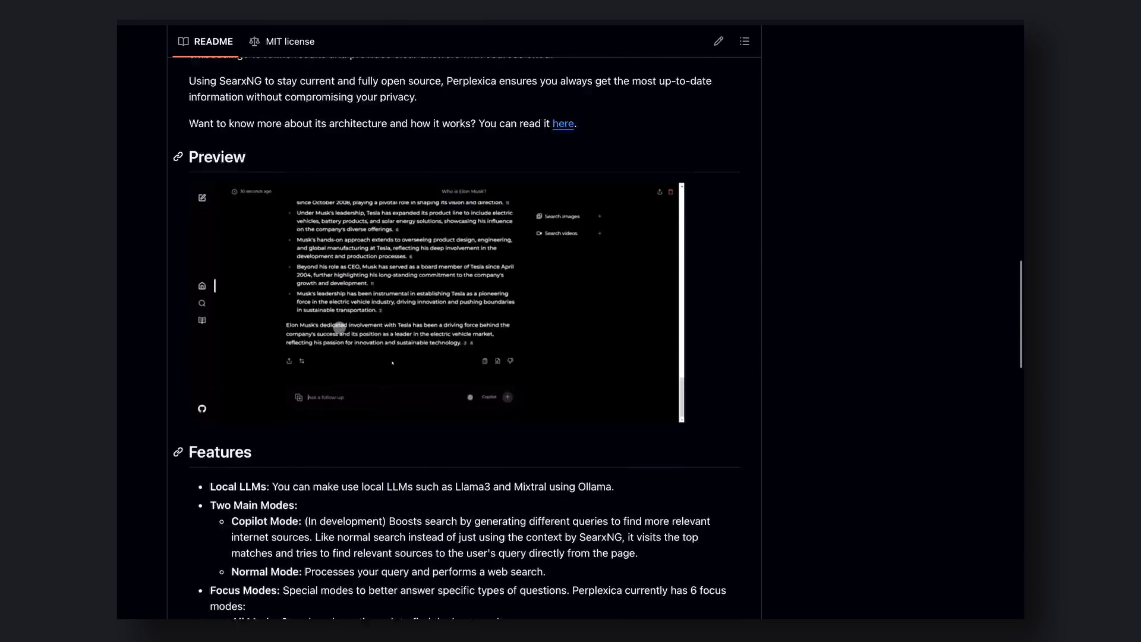
scroll("up", 3)
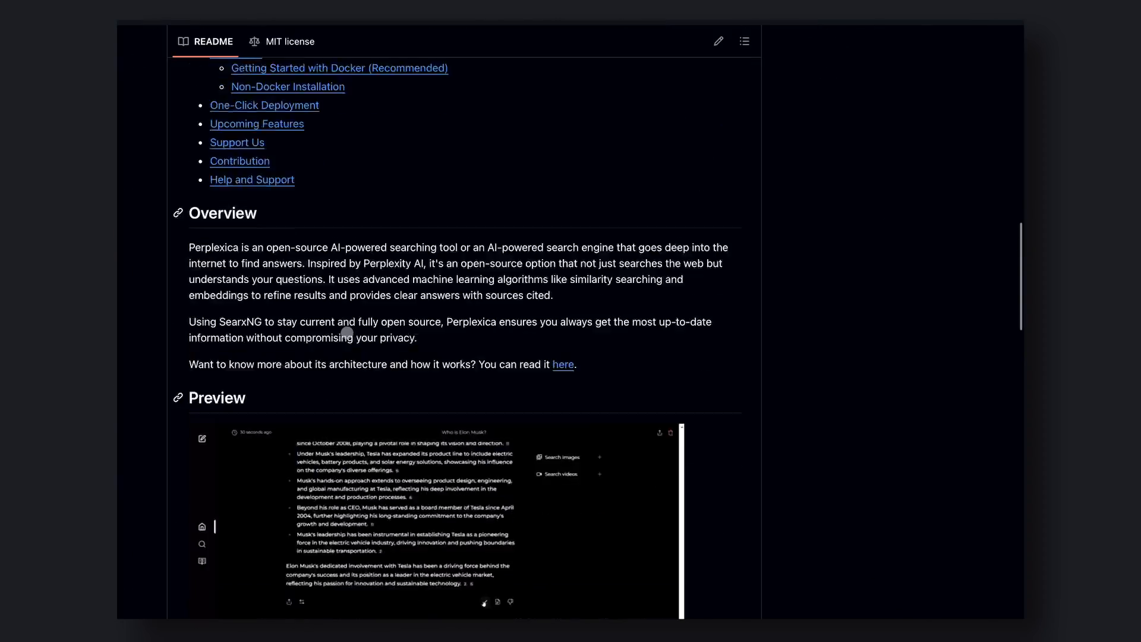
scroll("up", 3)
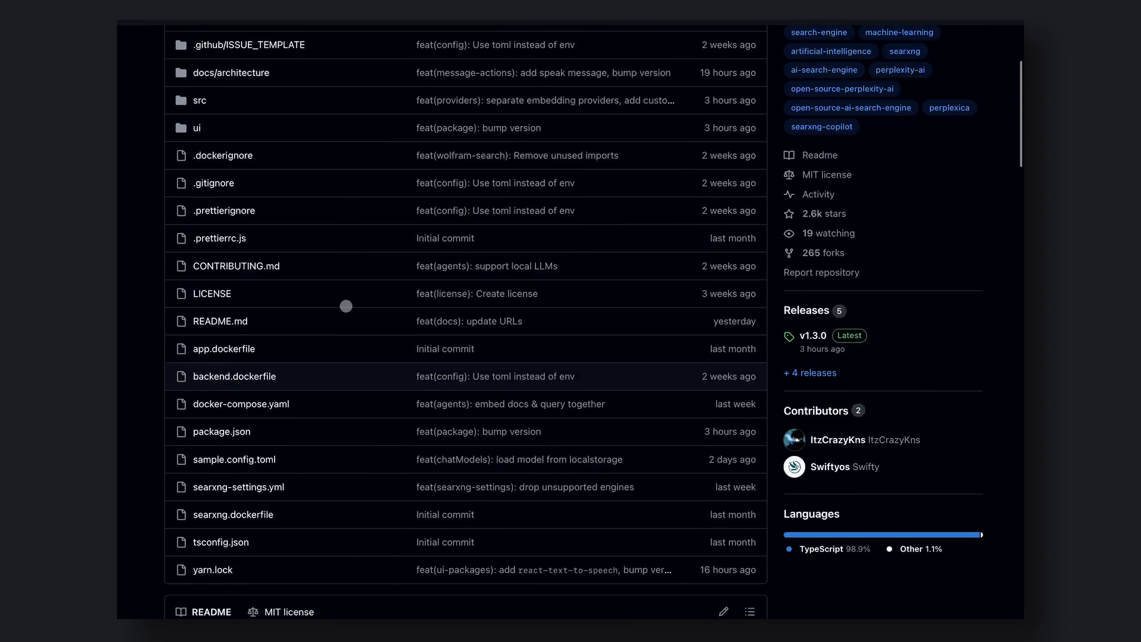
scroll("up", 3)
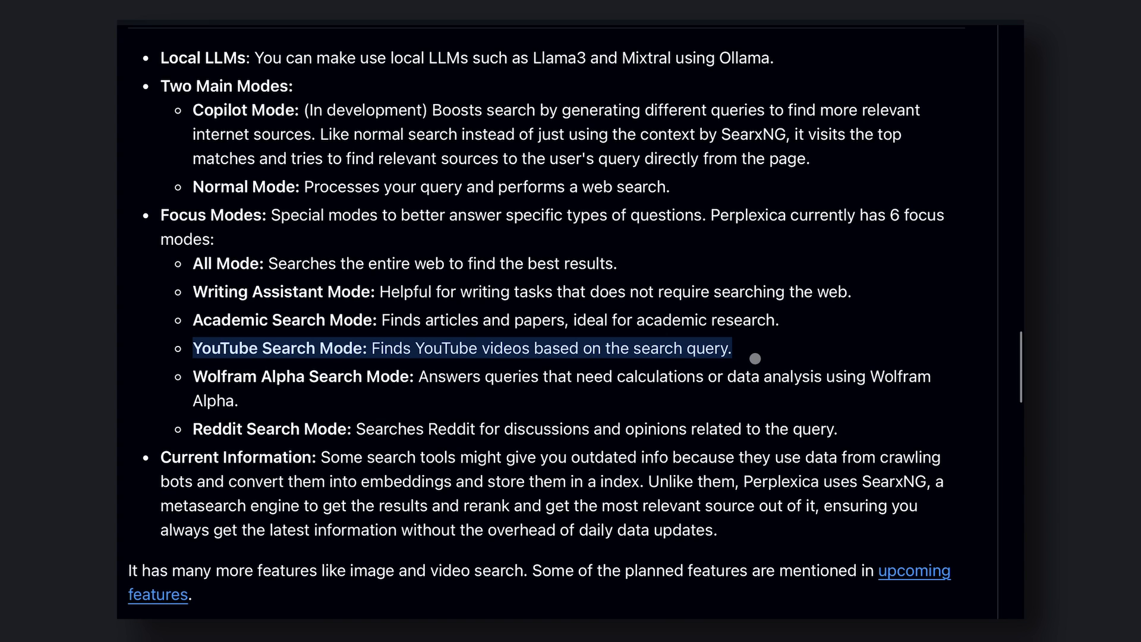
mouse_move(277, 405)
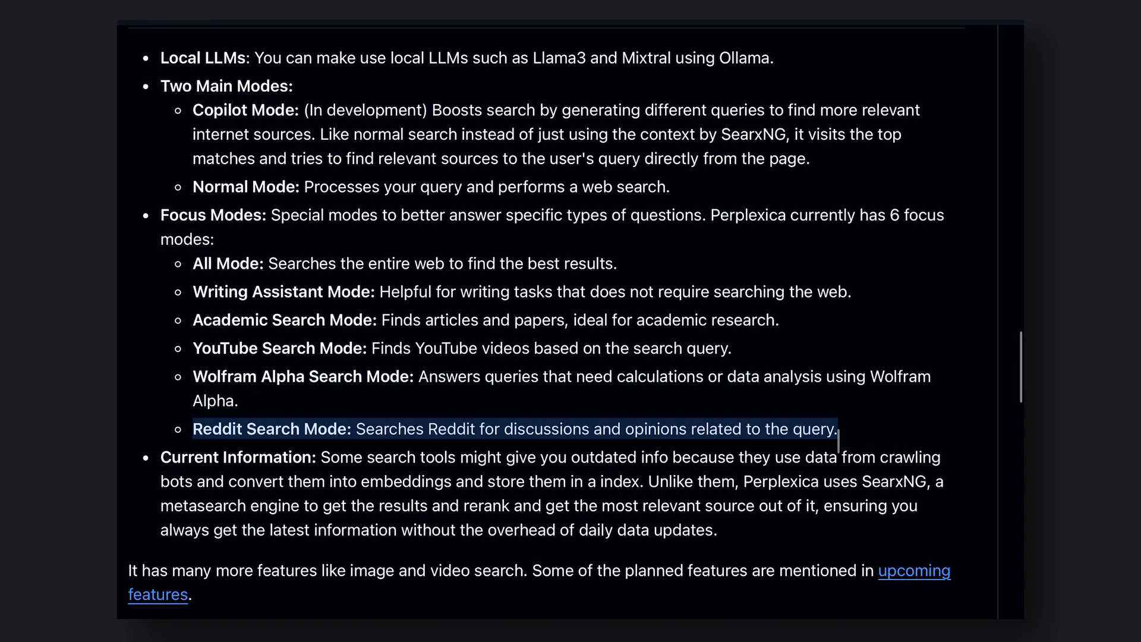
mouse_move(837, 441)
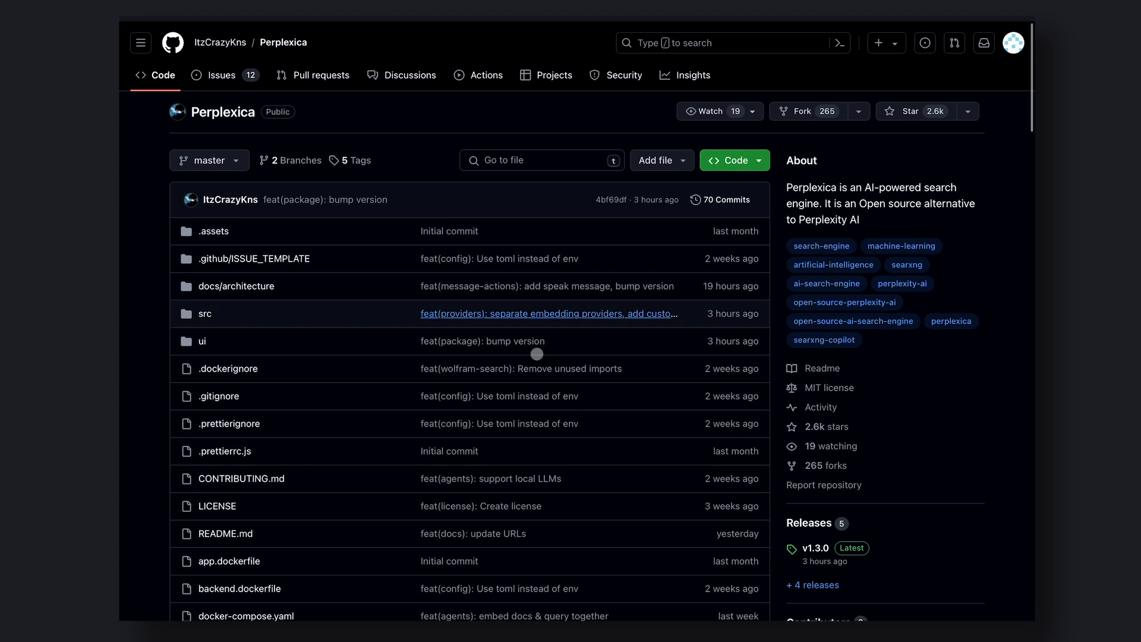
Step: Scroll the Perplexica README past Table of Contents, Overview and Features to Installation
scroll("down", 3)
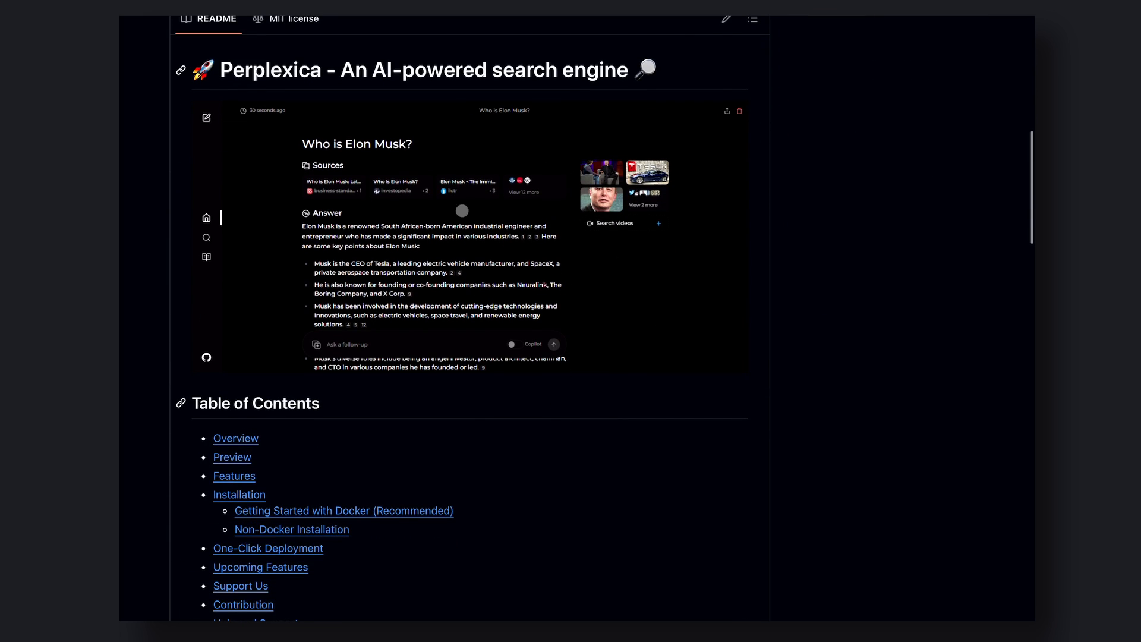
scroll("down", 3)
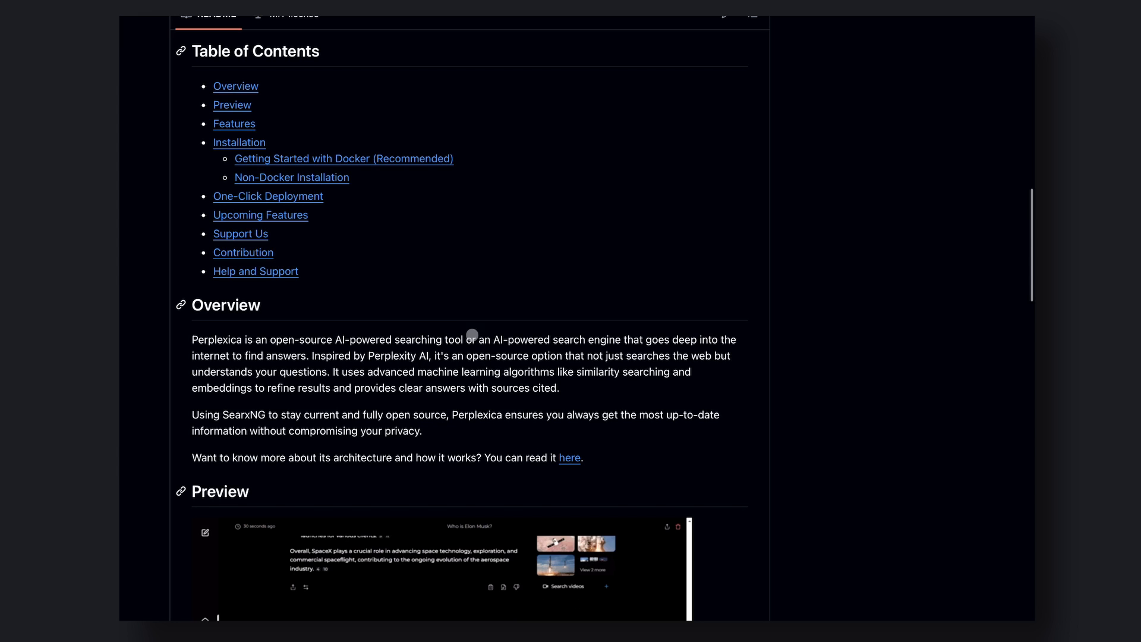
scroll("down", 3)
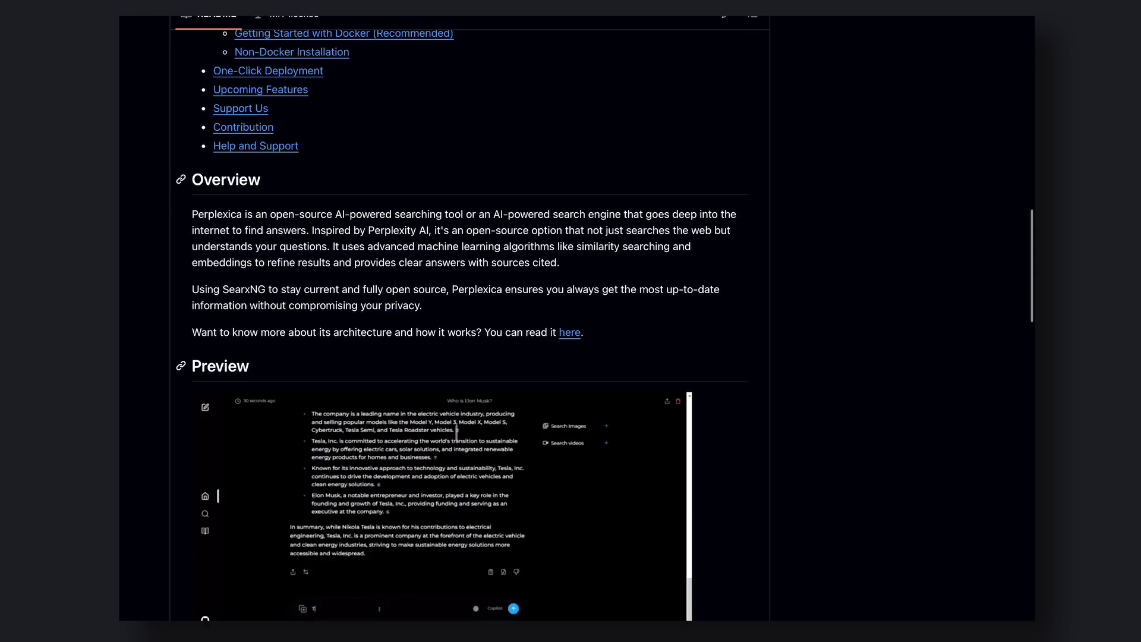
scroll("down", 3)
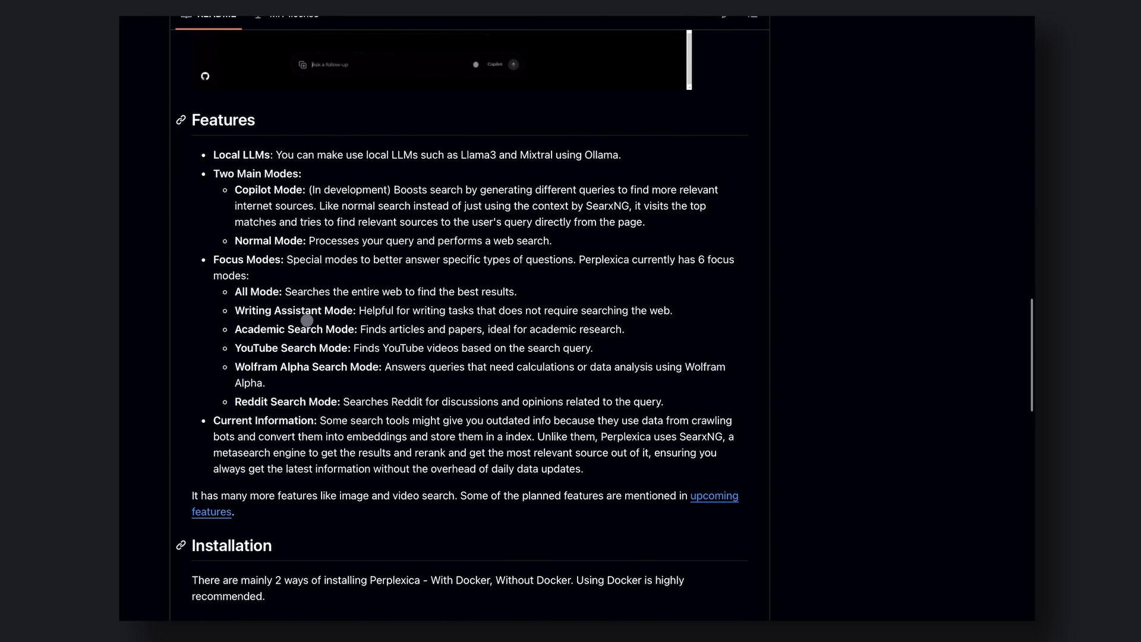
scroll("down", 3)
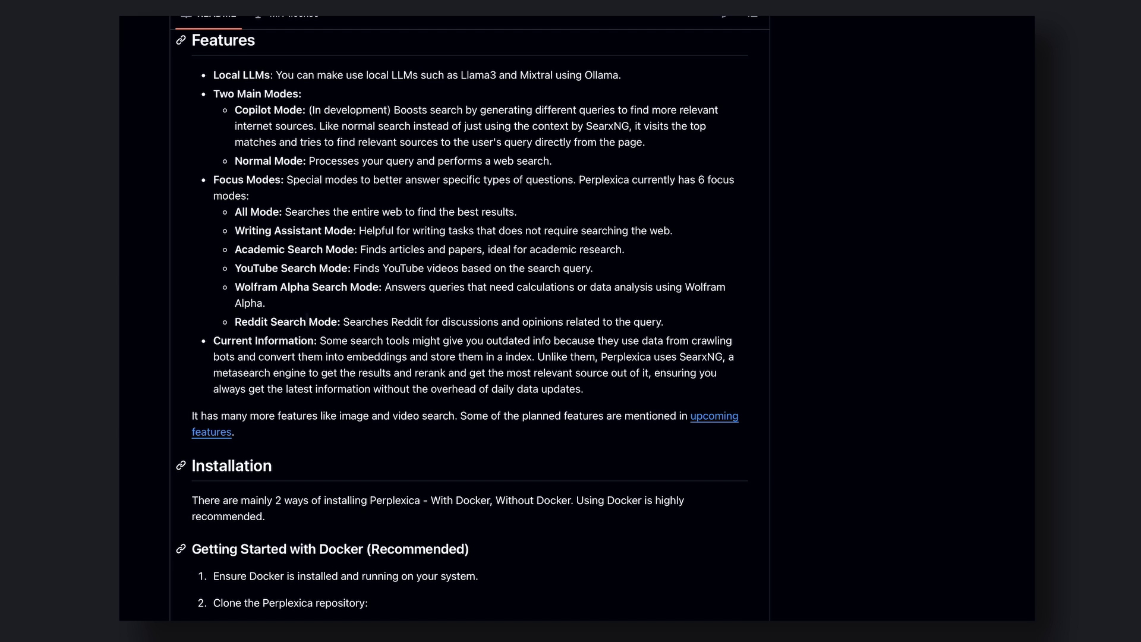
scroll("down", 3)
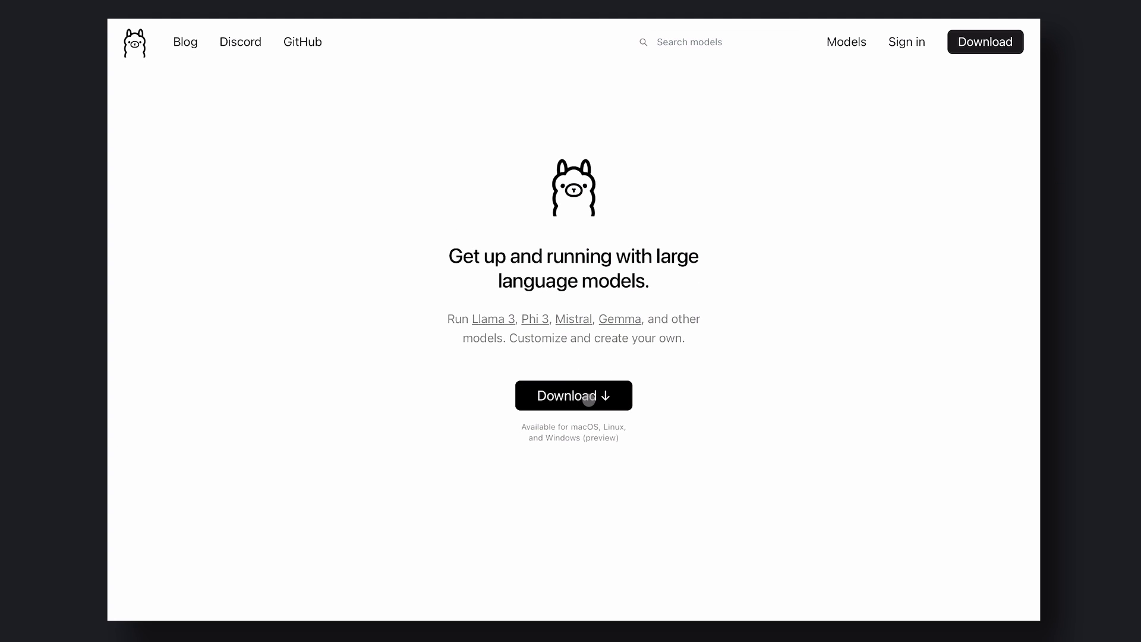
Step: Go to Ollama's download page, choose Linux and begin the install command in the terminal
left_click(574, 394)
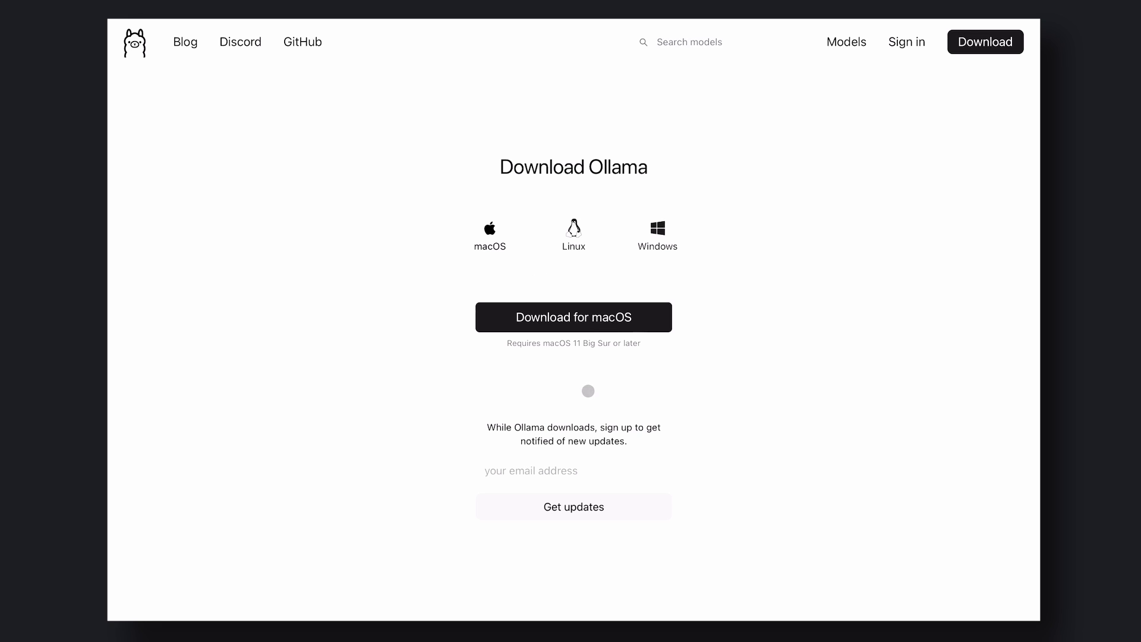
left_click(573, 235)
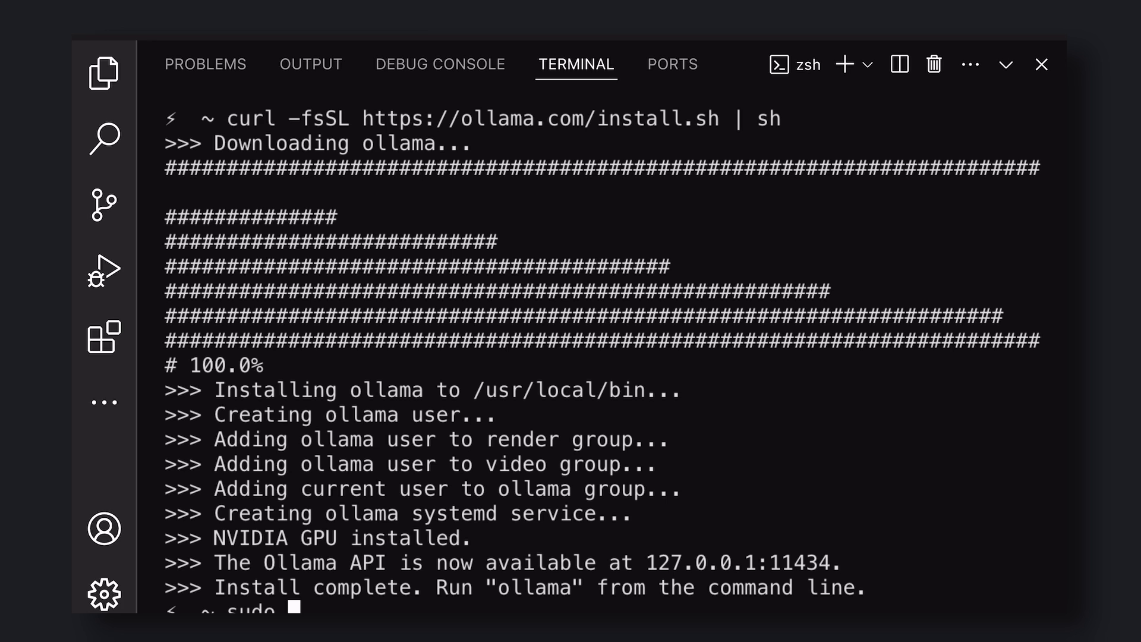
type("olla")
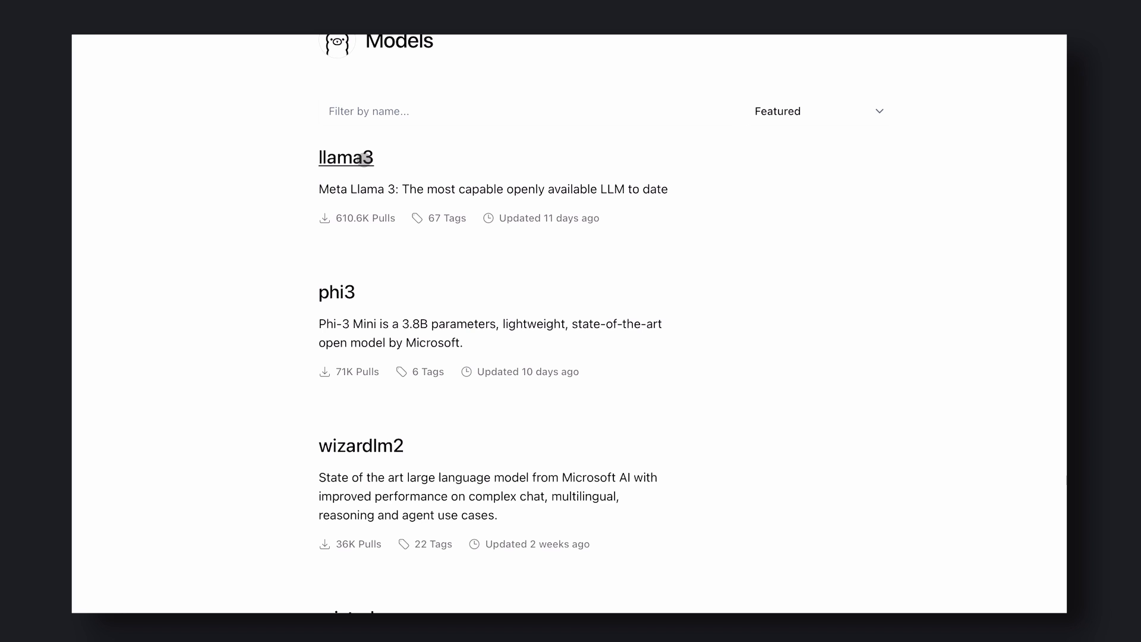
Step: View the llama3 model page and send a test message to the locally running model
left_click(346, 157)
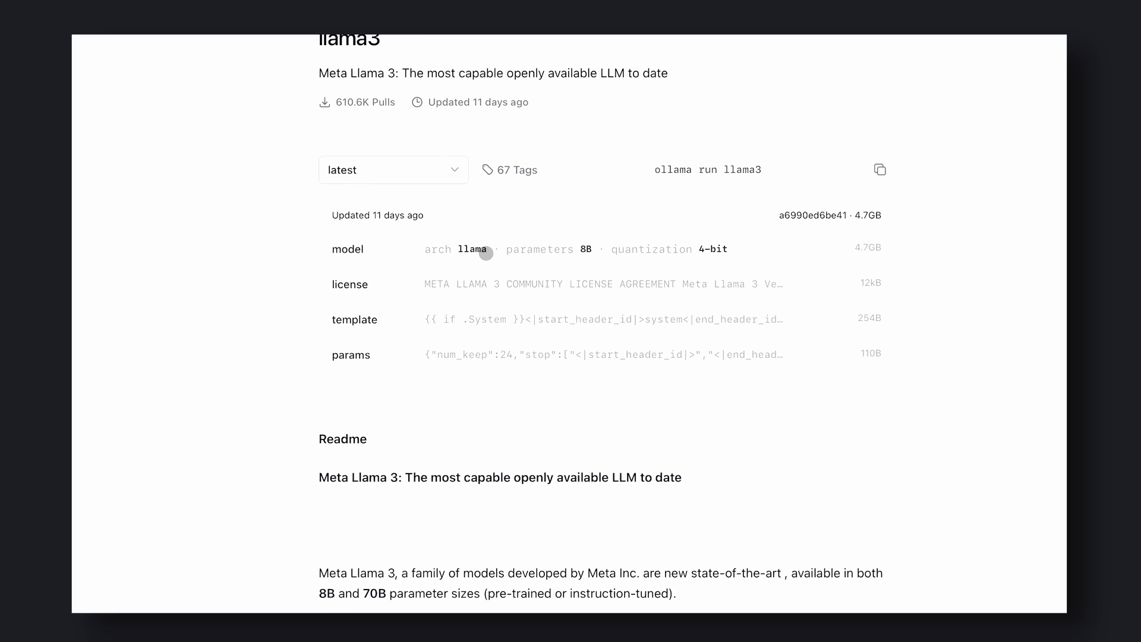
mouse_move(880, 170)
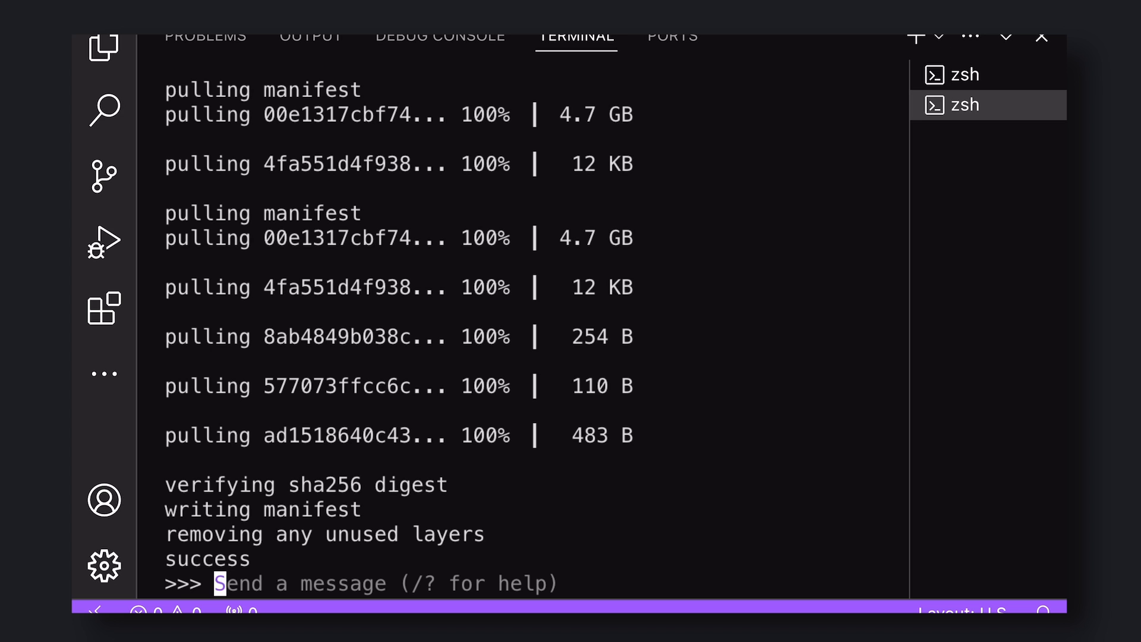
type("h")
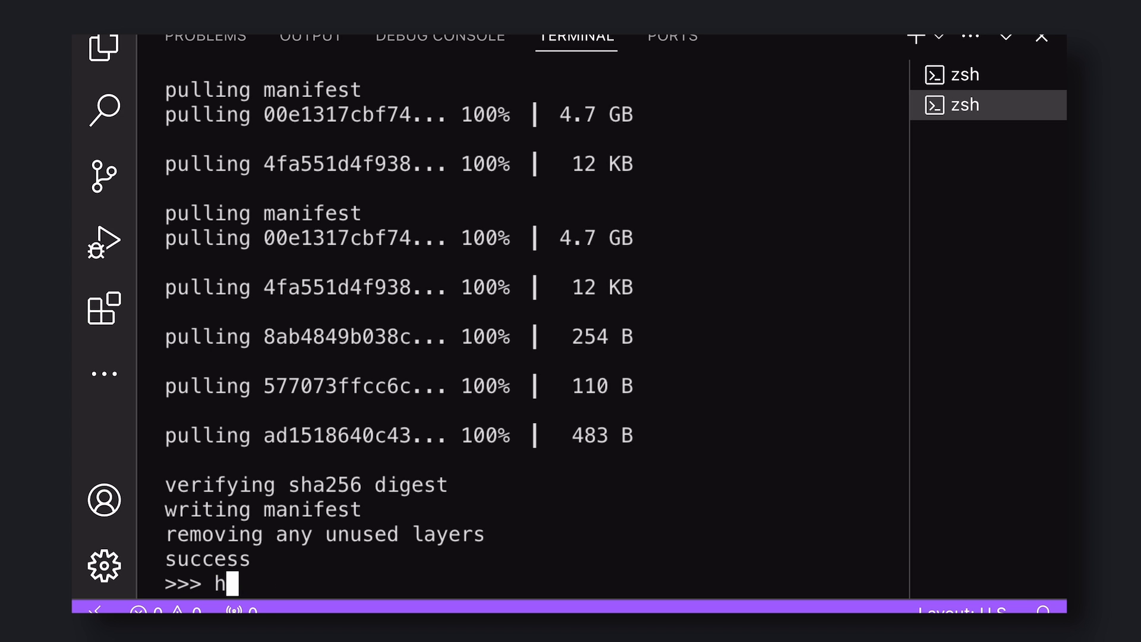
key("Return")
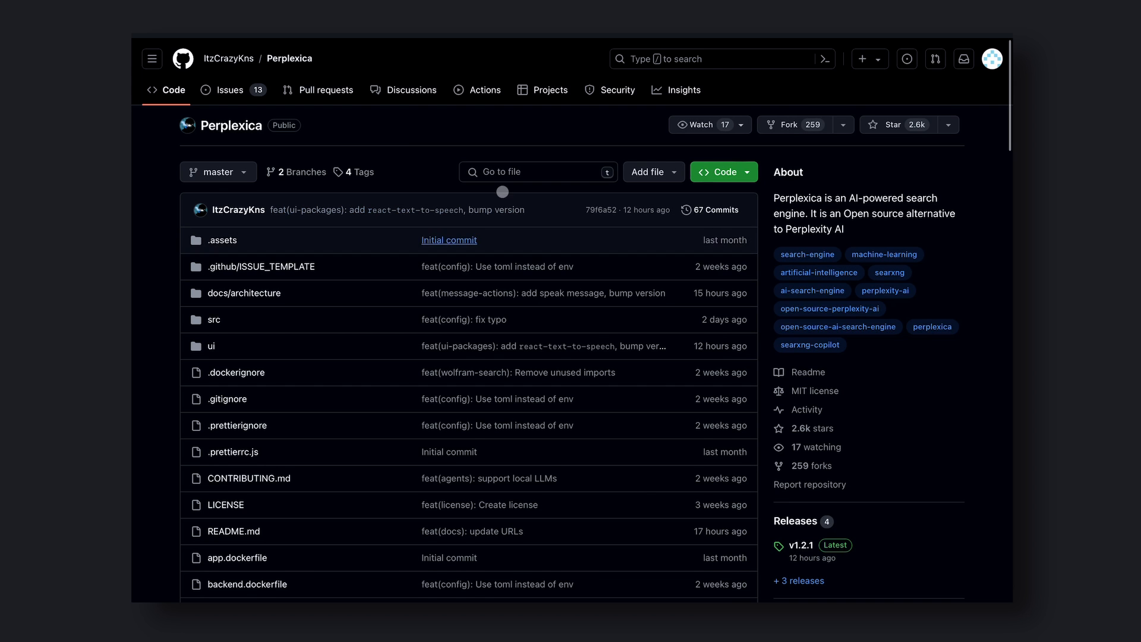
mouse_move(306, 248)
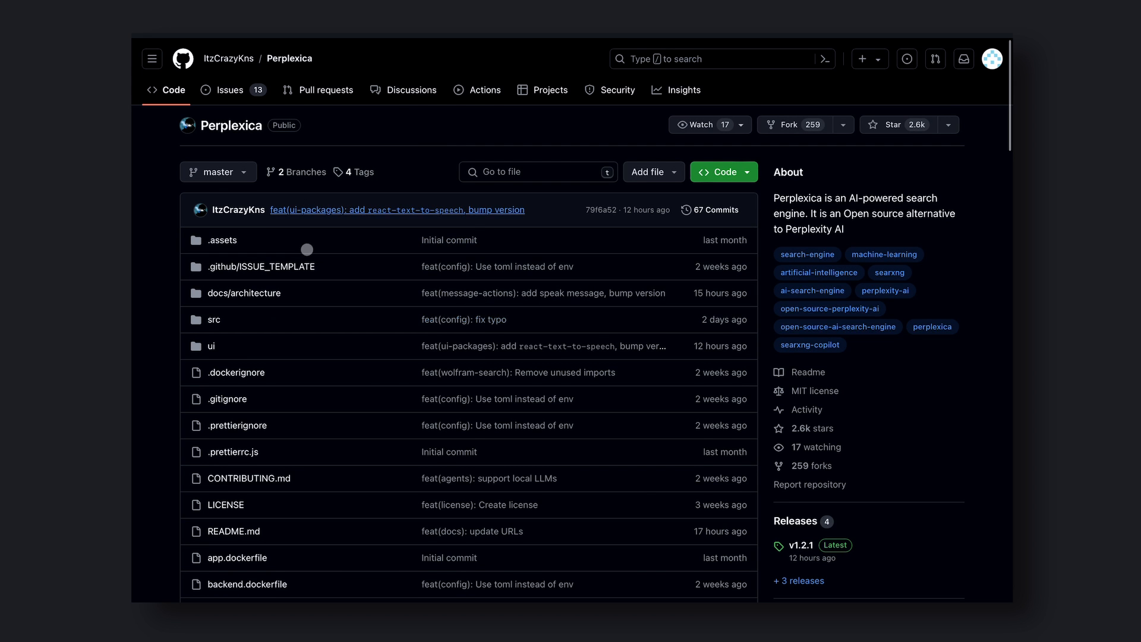
mouse_move(683, 319)
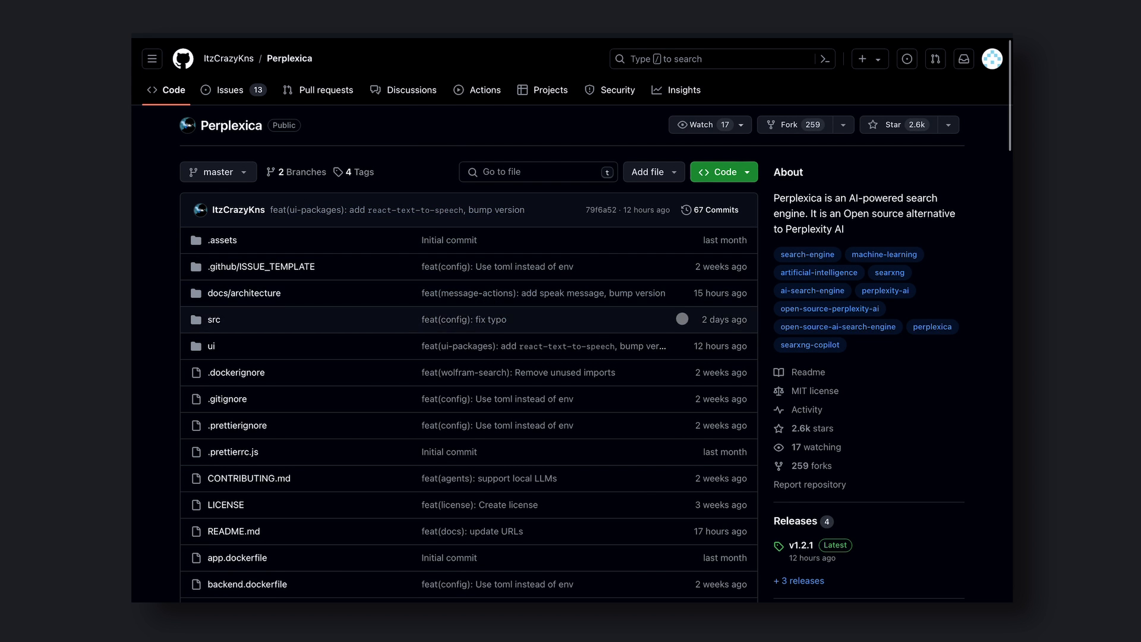
Step: Reach Getting Started with Docker in the README and select the git clone command
scroll("down", 3)
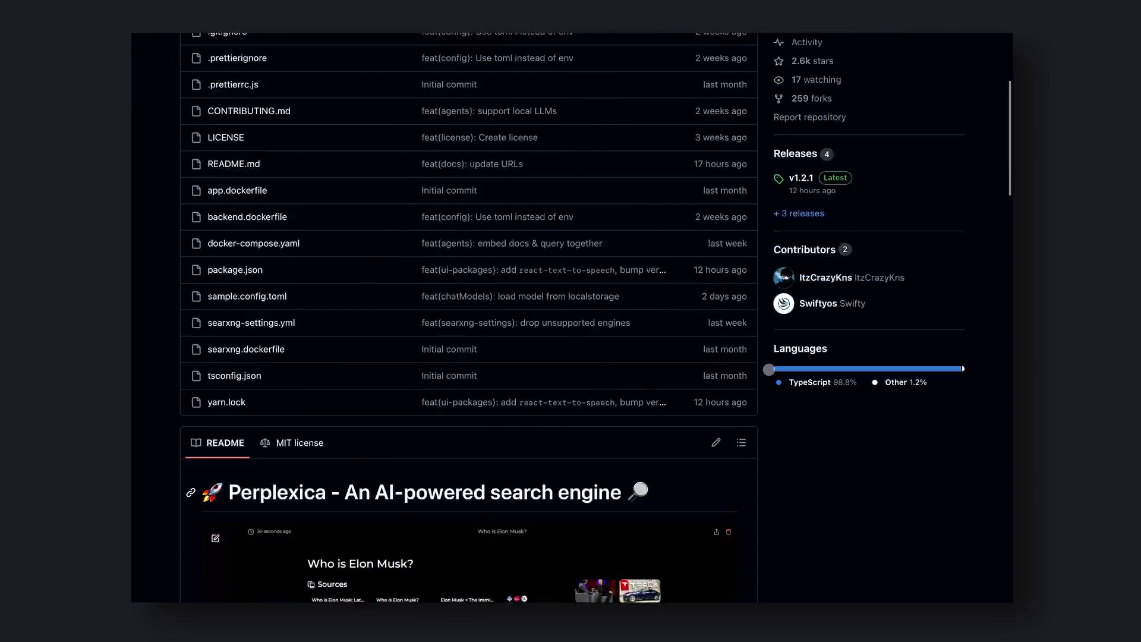
scroll("down", 3)
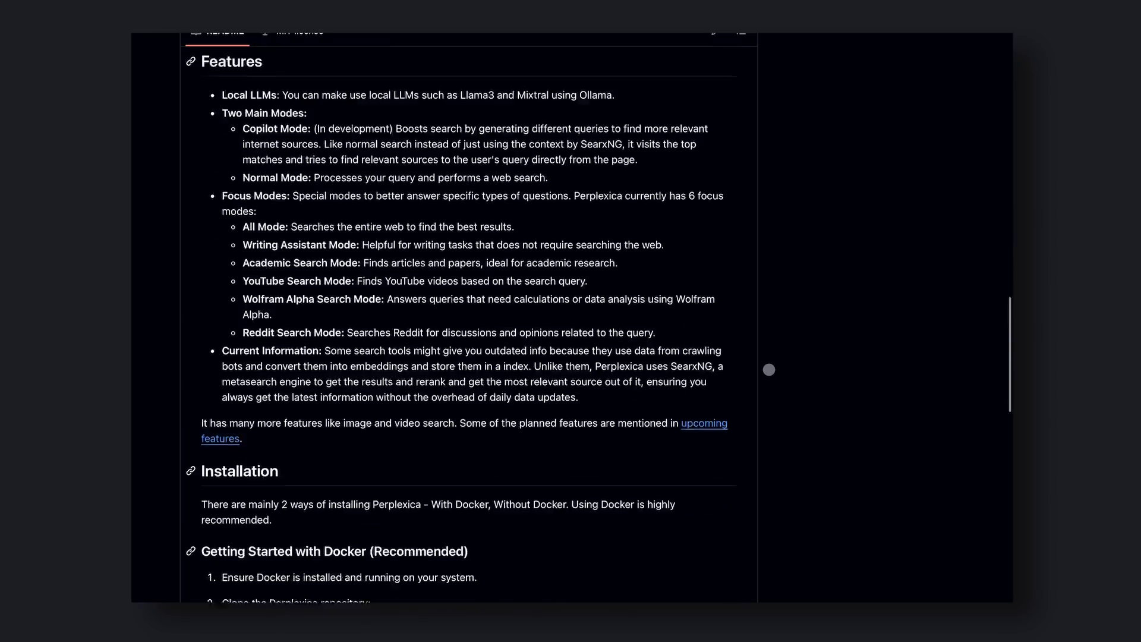
scroll("down", 3)
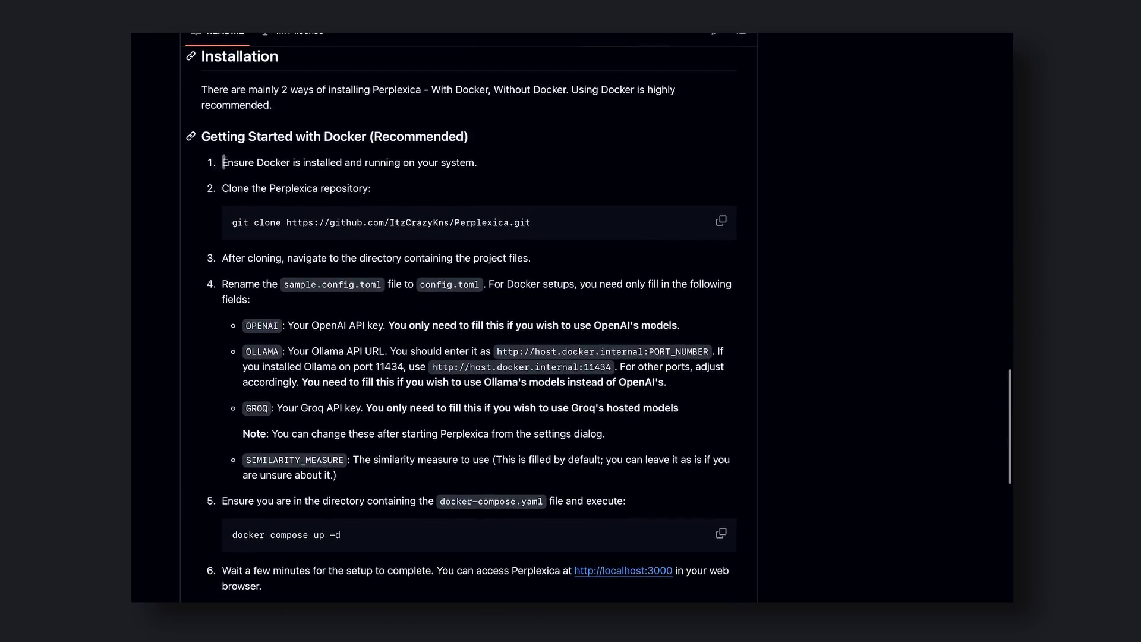
triple_click(350, 163)
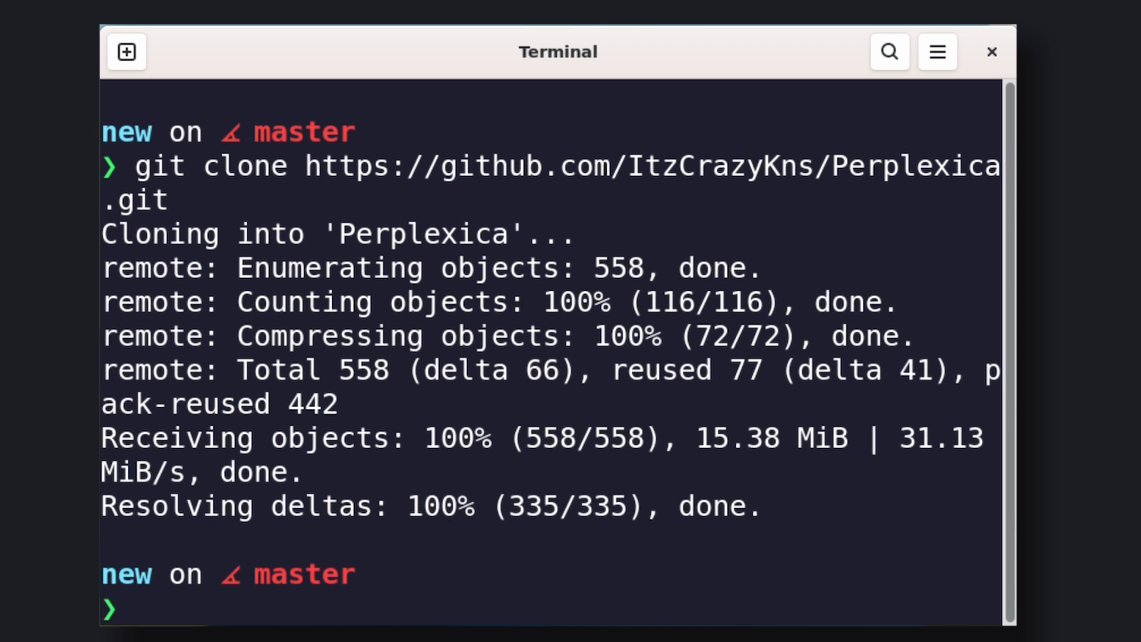
Step: Enter the cloned Perplexica folder and rename sample.config.toml to config.toml
type("cd")
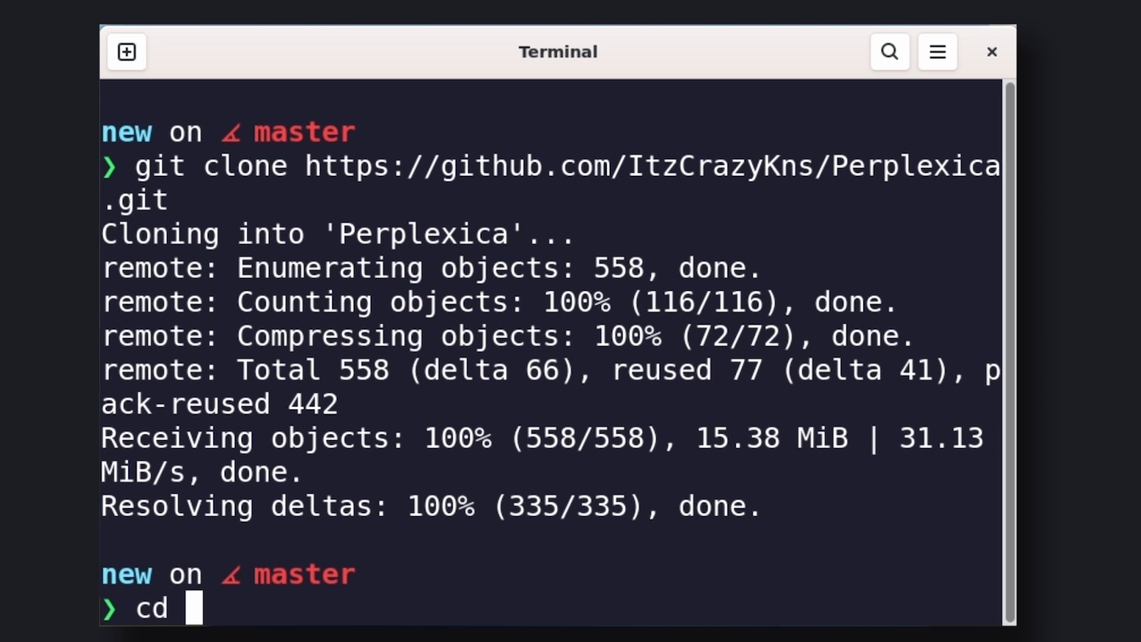
type("per")
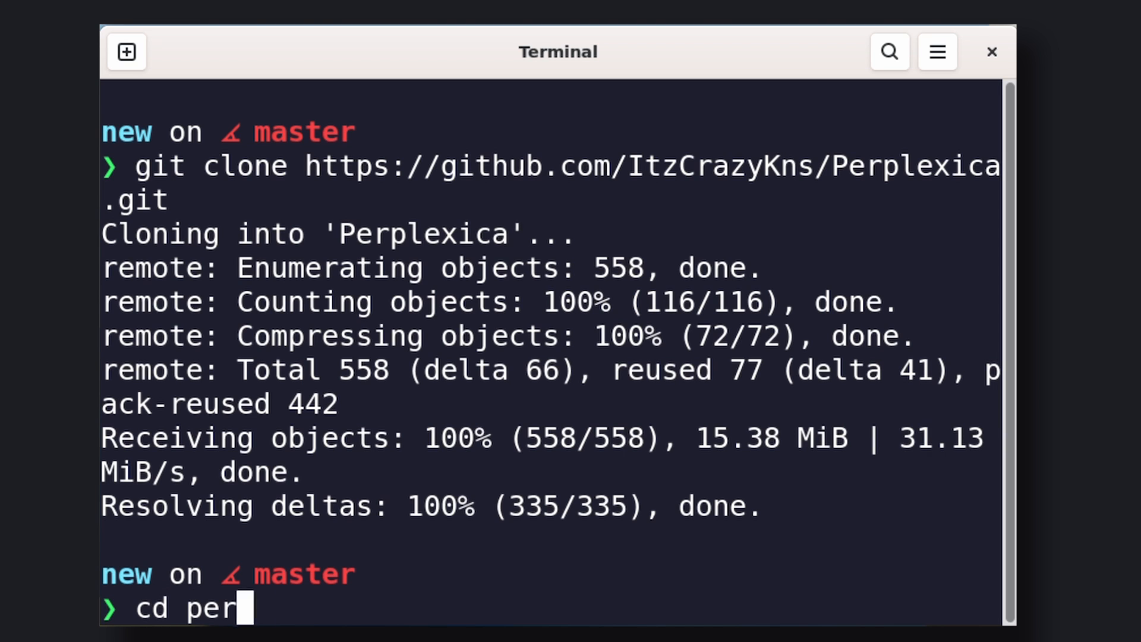
key("Return")
type("ls")
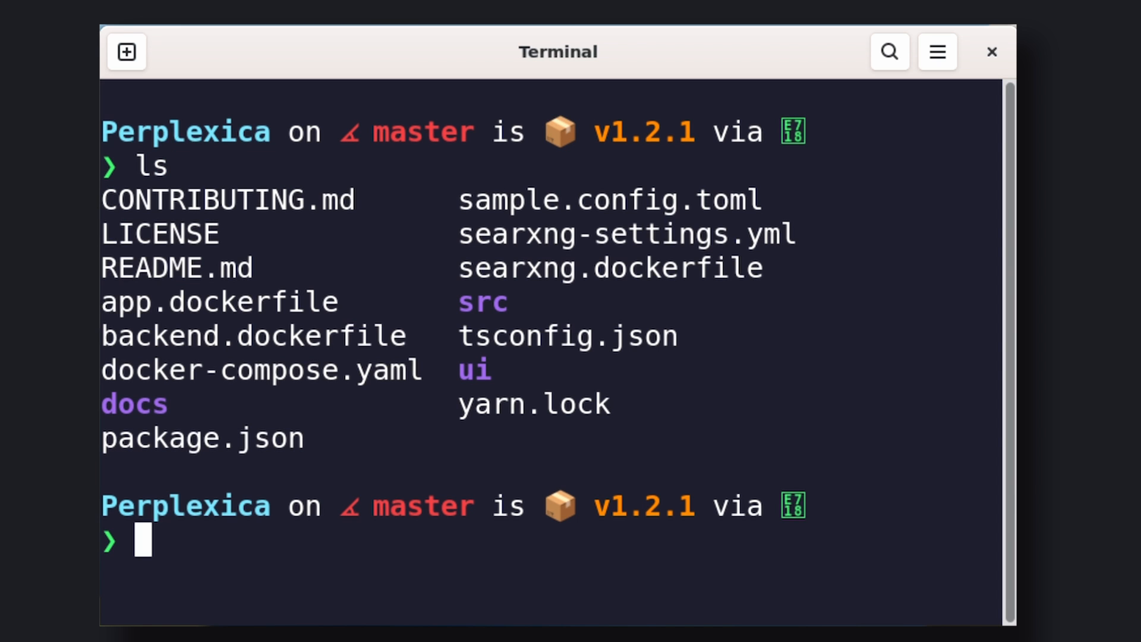
type("mv sample.config.toml config.tom")
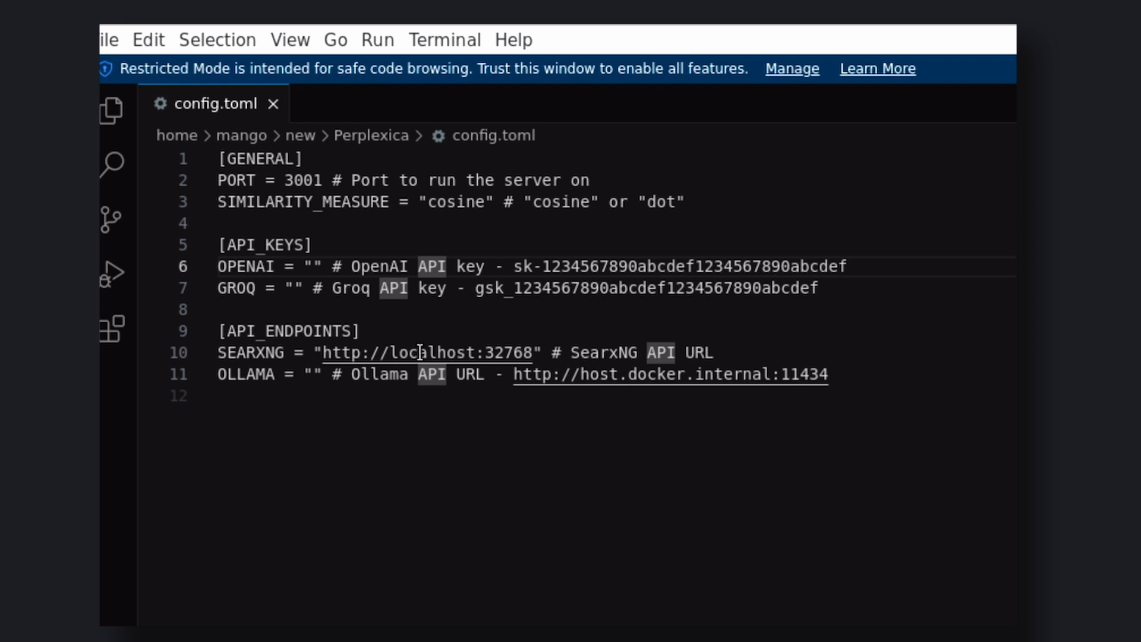
mouse_move(427, 375)
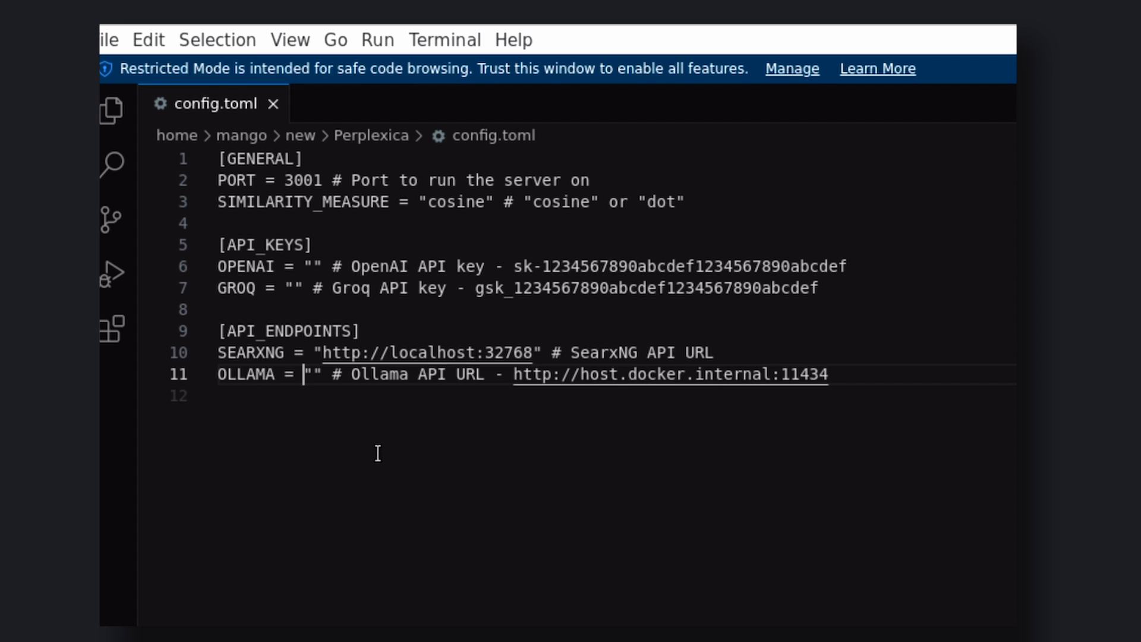
type("http://host.docker.internal:11434")
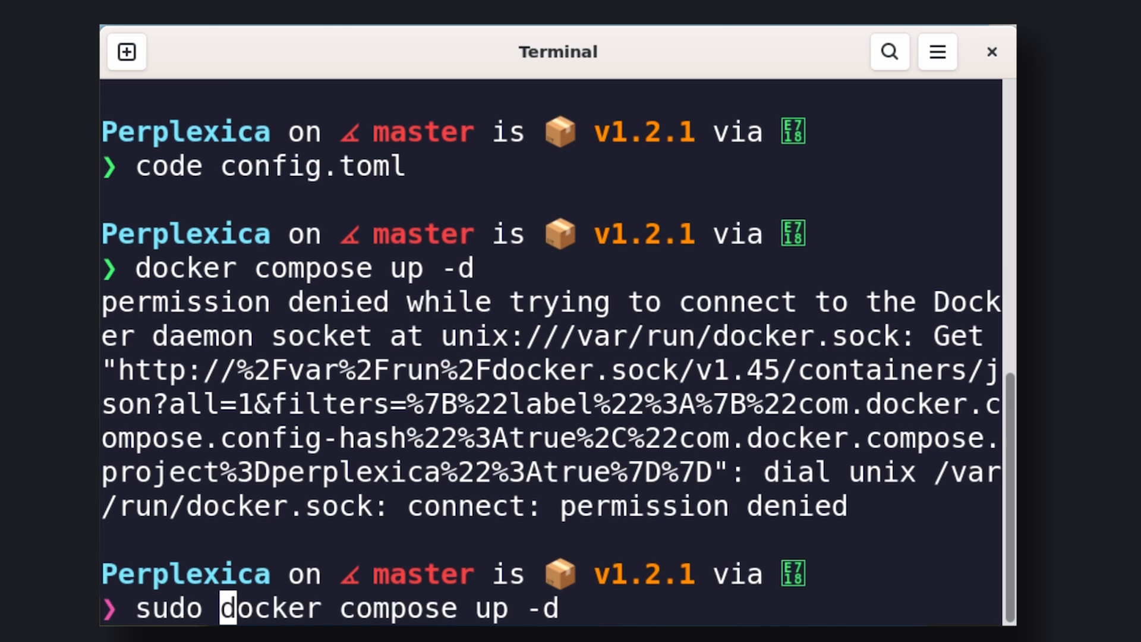
Step: Run sudo docker compose up -d to start the Perplexica containers in the background
key("Return")
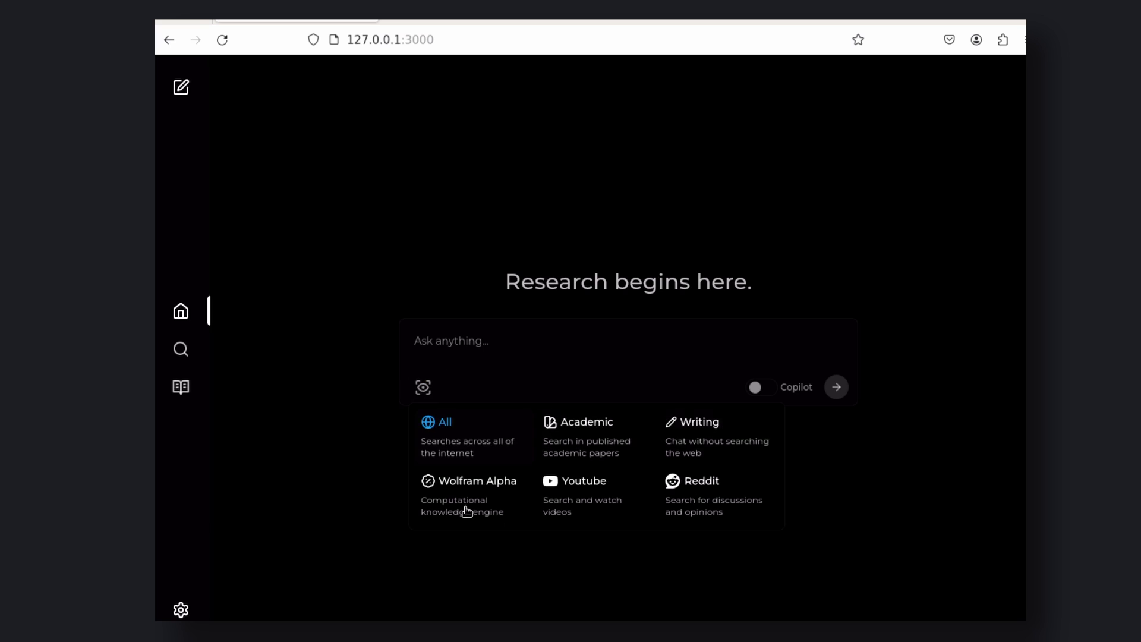
mouse_move(556, 349)
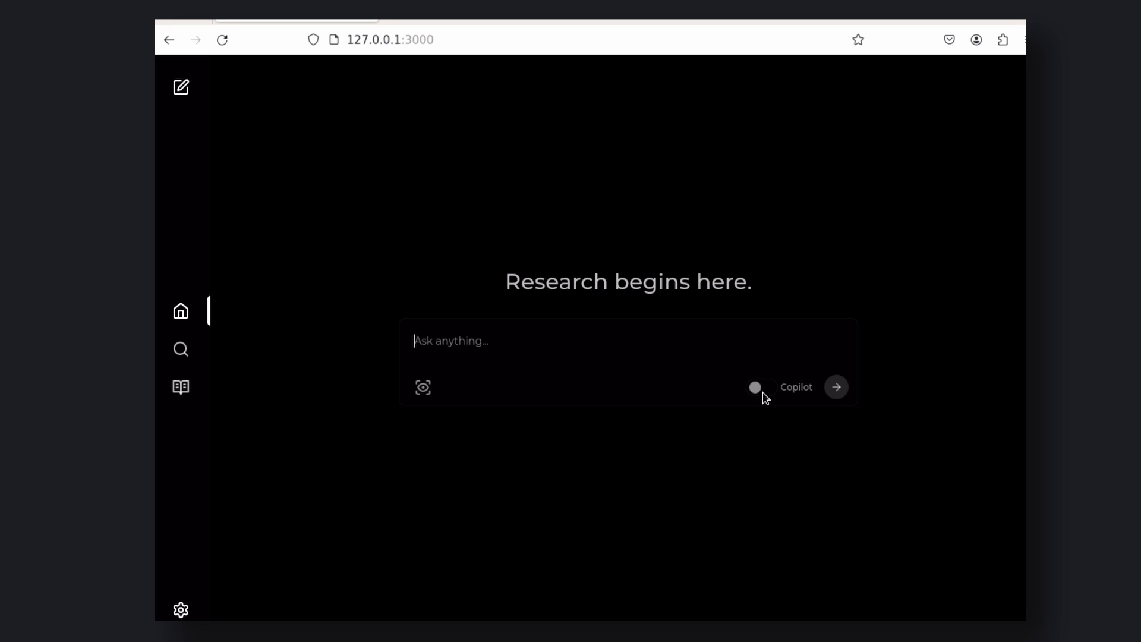
Step: Bring up Perplexica's settings showing Ollama as the chat model provider
left_click(762, 386)
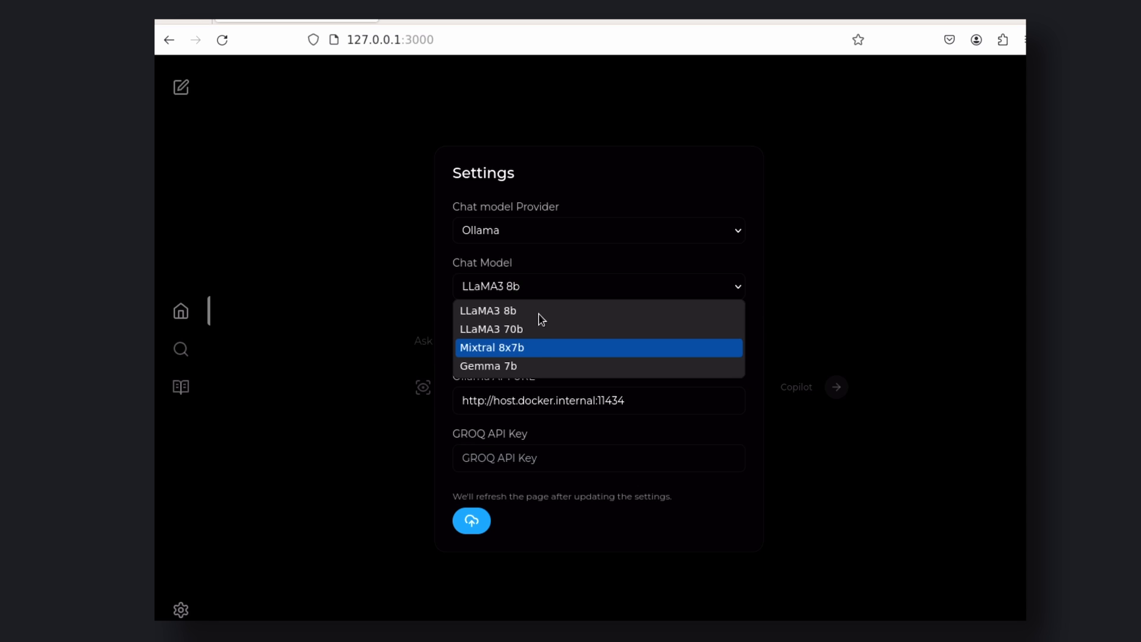
mouse_move(610, 508)
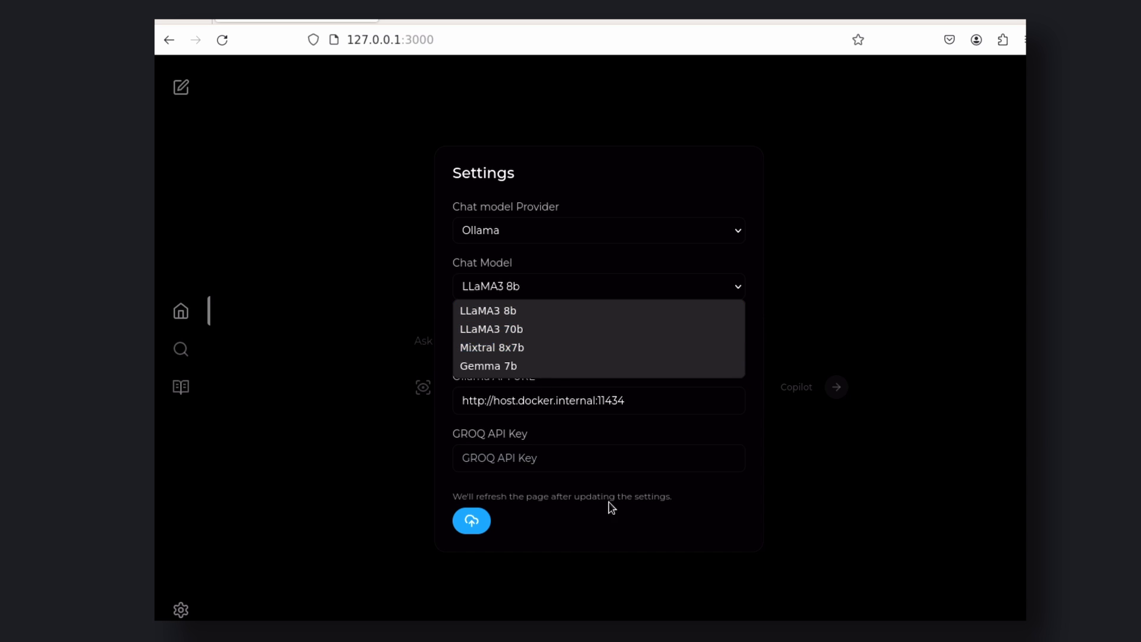
Step: Save Ollama with LLaMA3 8b as the chat model and return to the home page
left_click(488, 311)
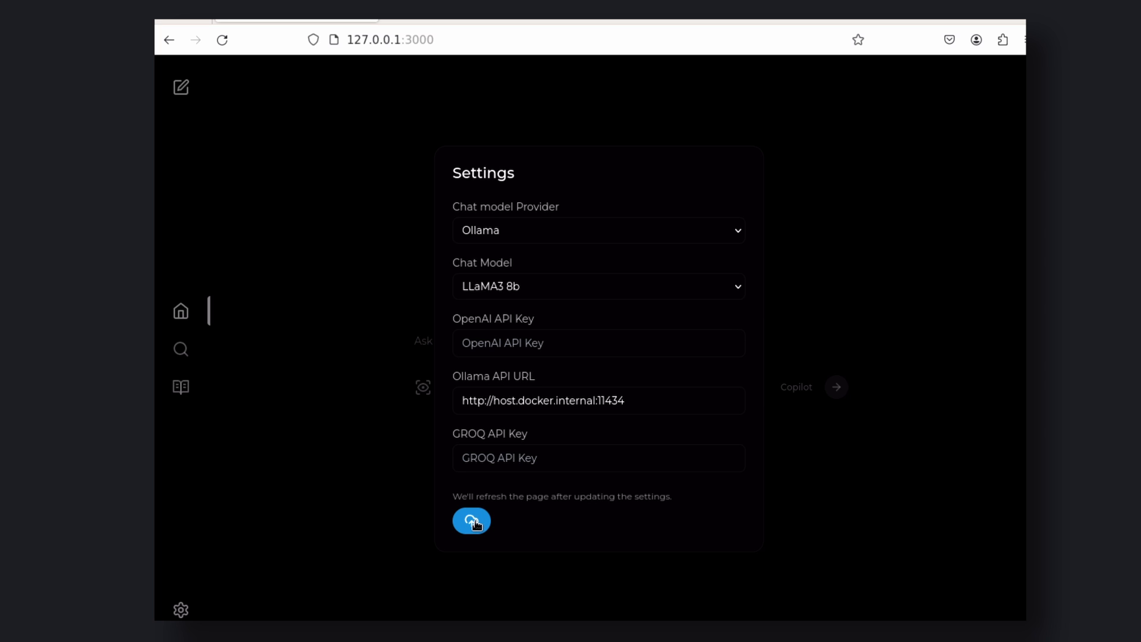
mouse_move(868, 305)
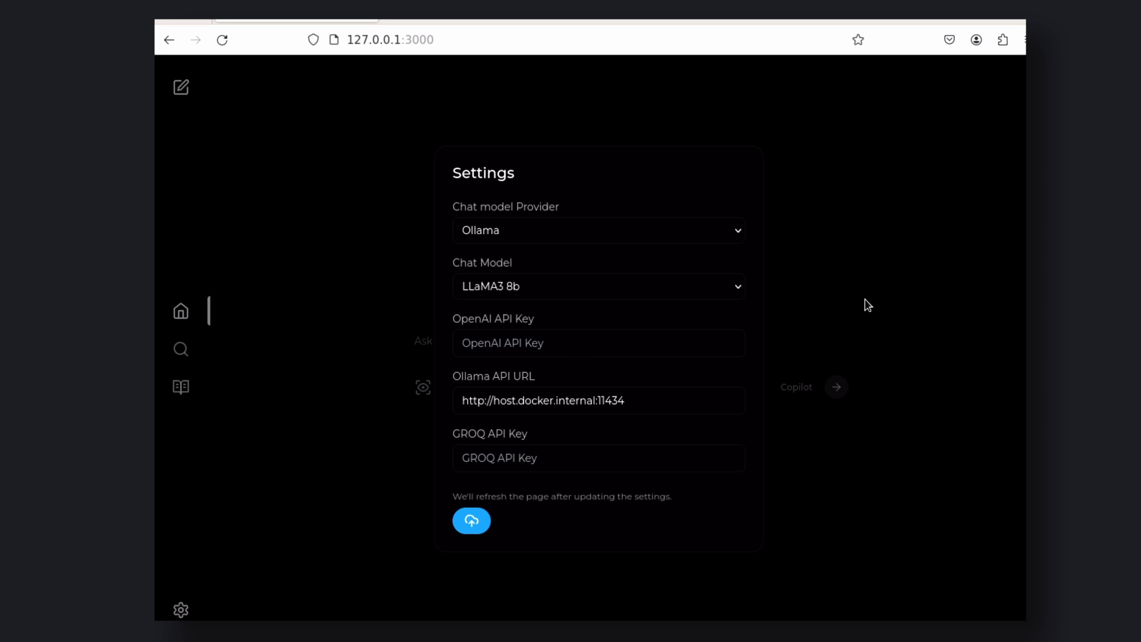
left_click(471, 521)
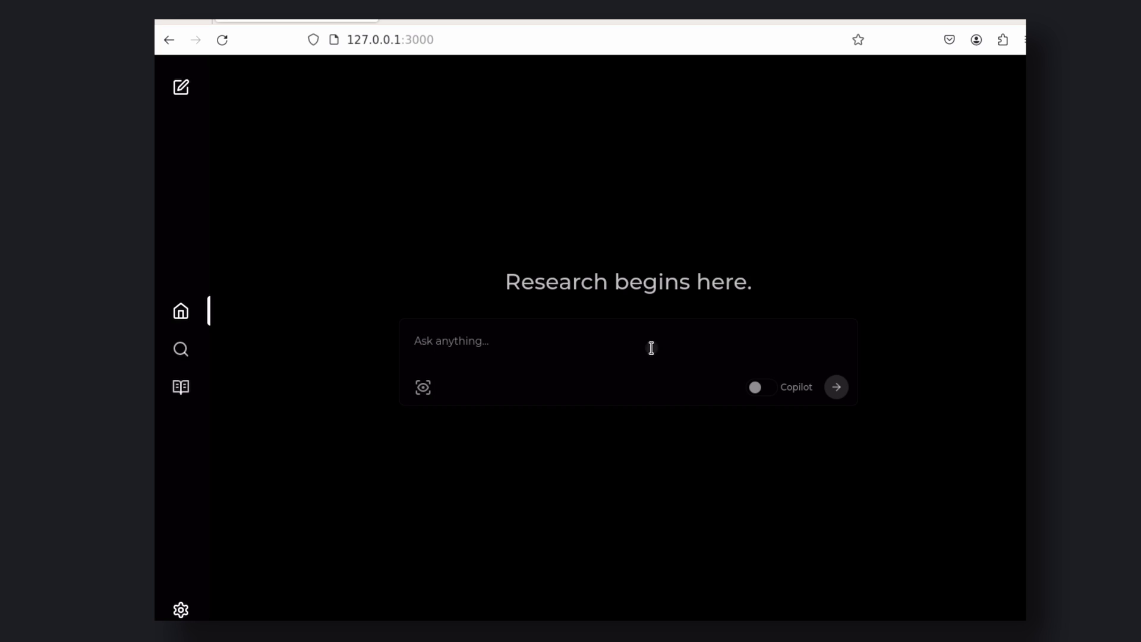
Step: Ask 'Who is Elon Musk?' and get a sourced answer with images
type("Wh")
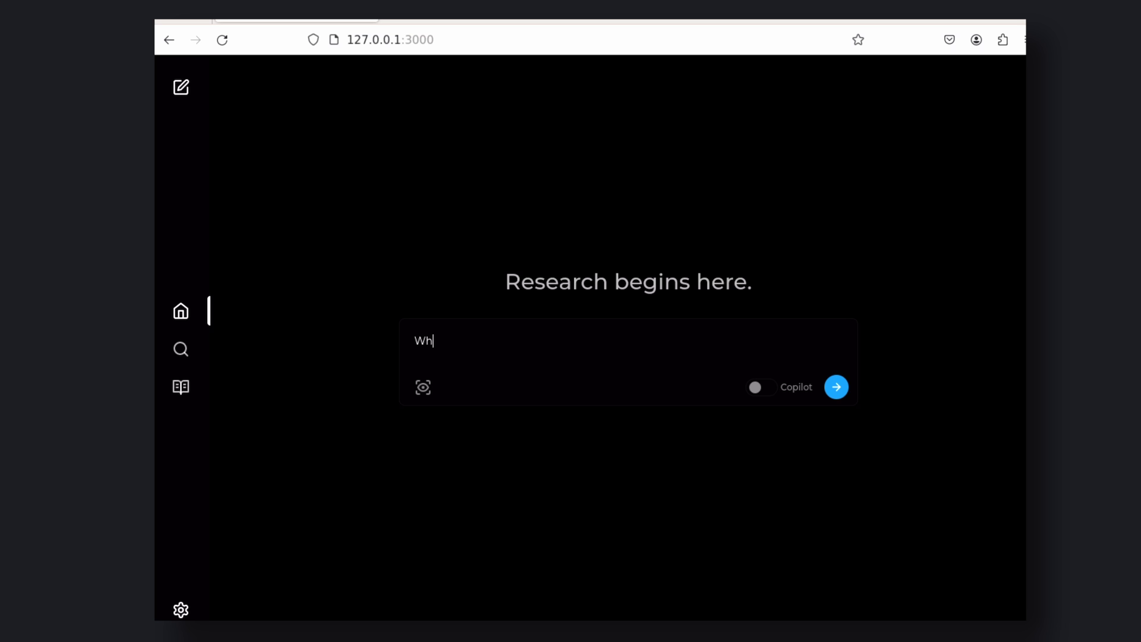
type("o is Elon")
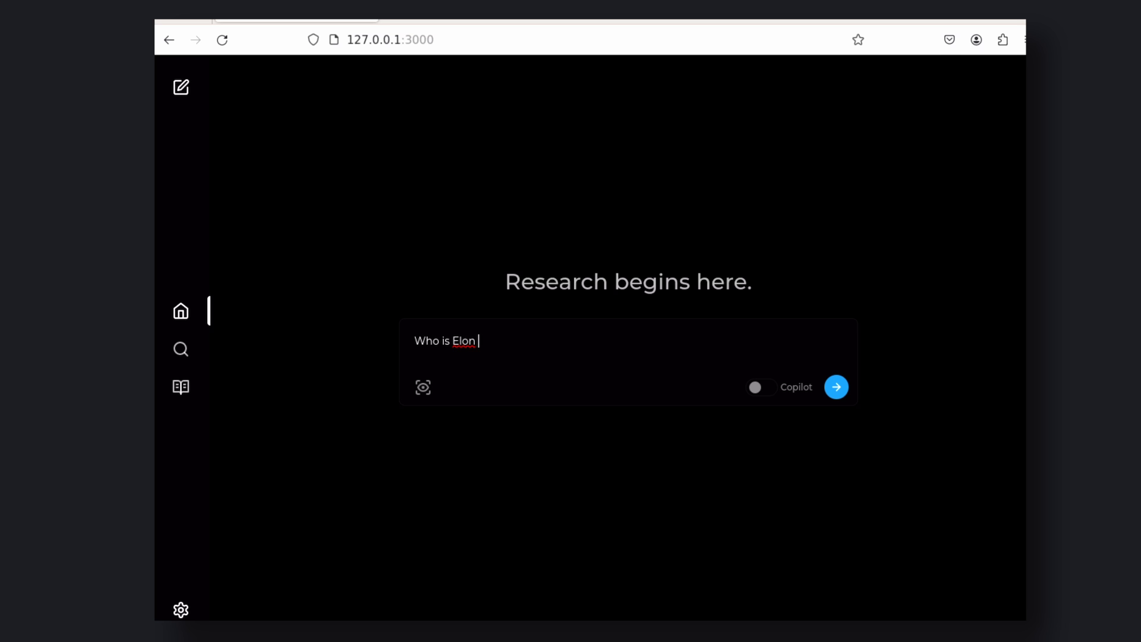
type("Musk?")
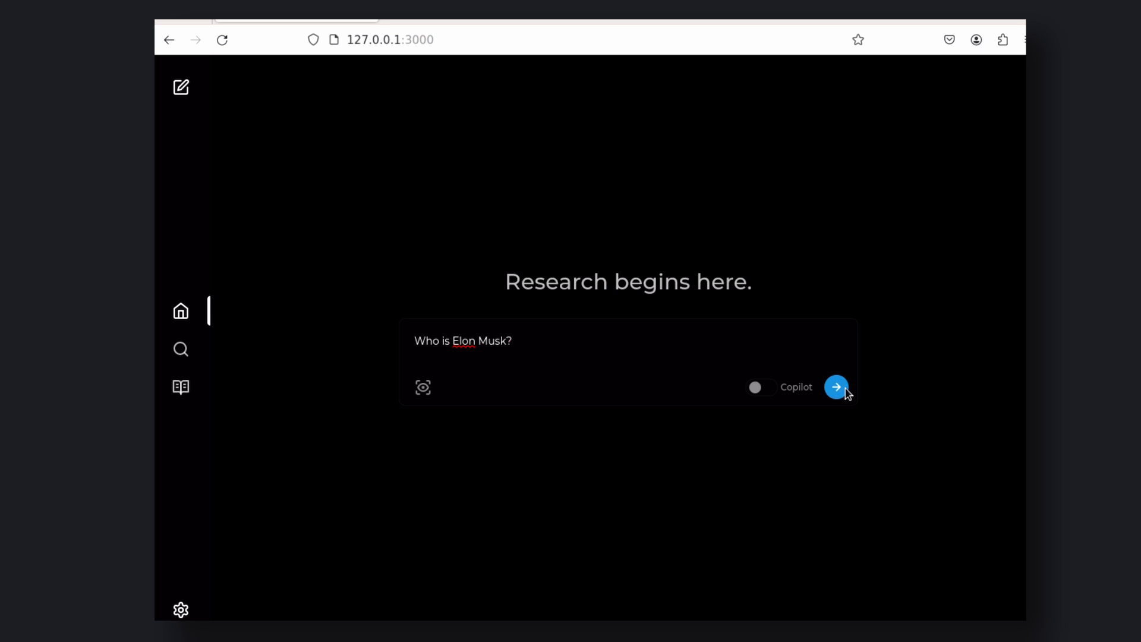
left_click(836, 387)
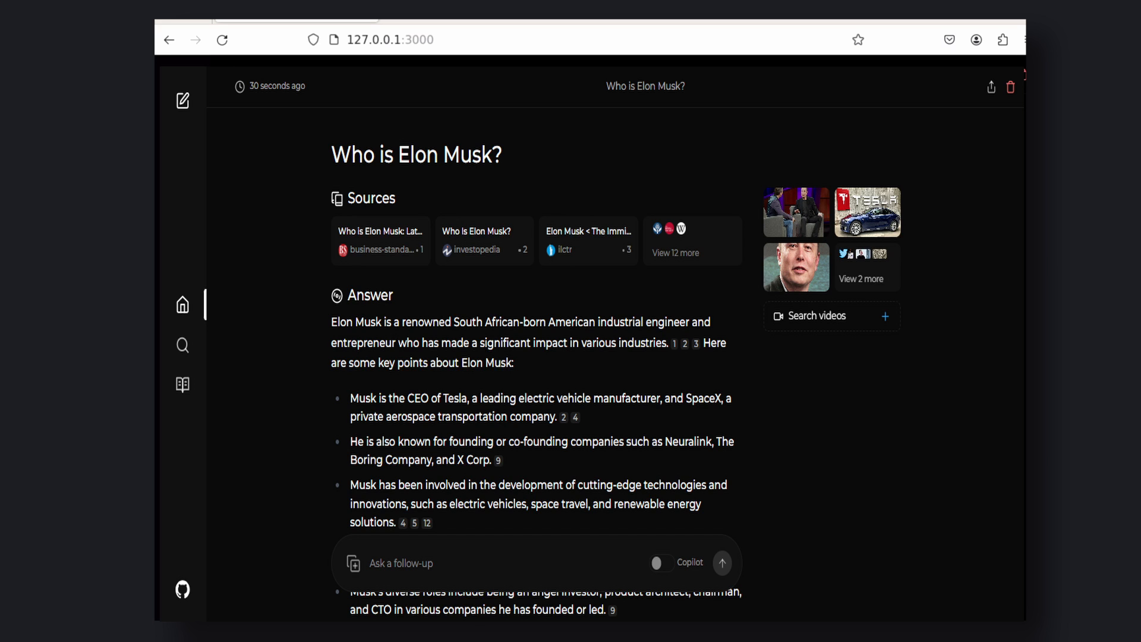
Step: Return to a fresh search page, view the focus modes, and toggle Copilot
left_click(181, 100)
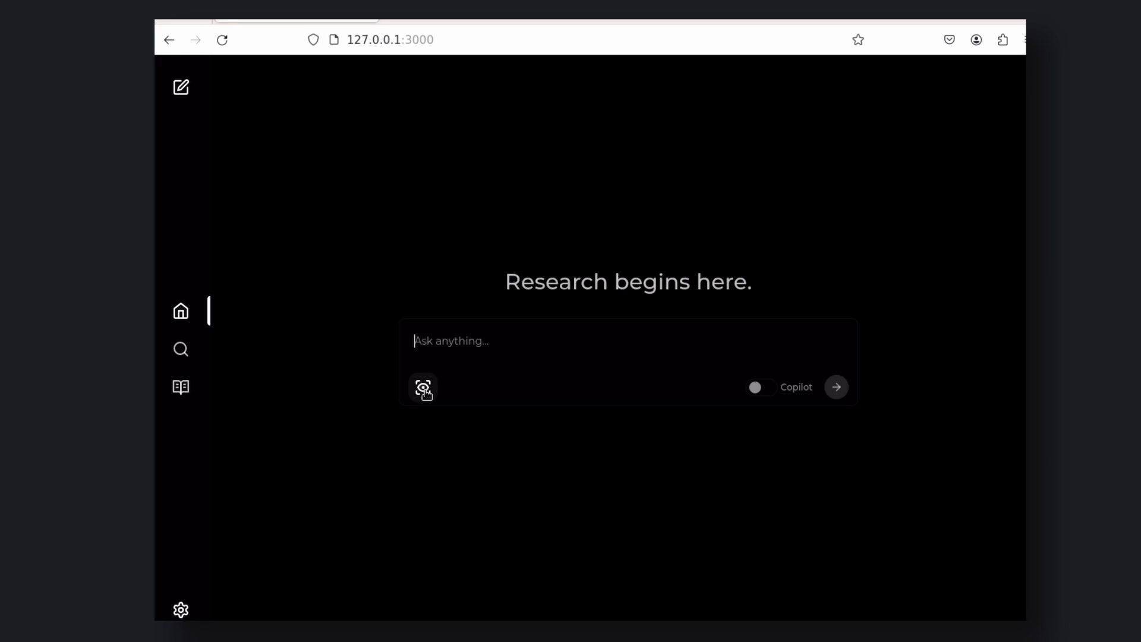
left_click(423, 387)
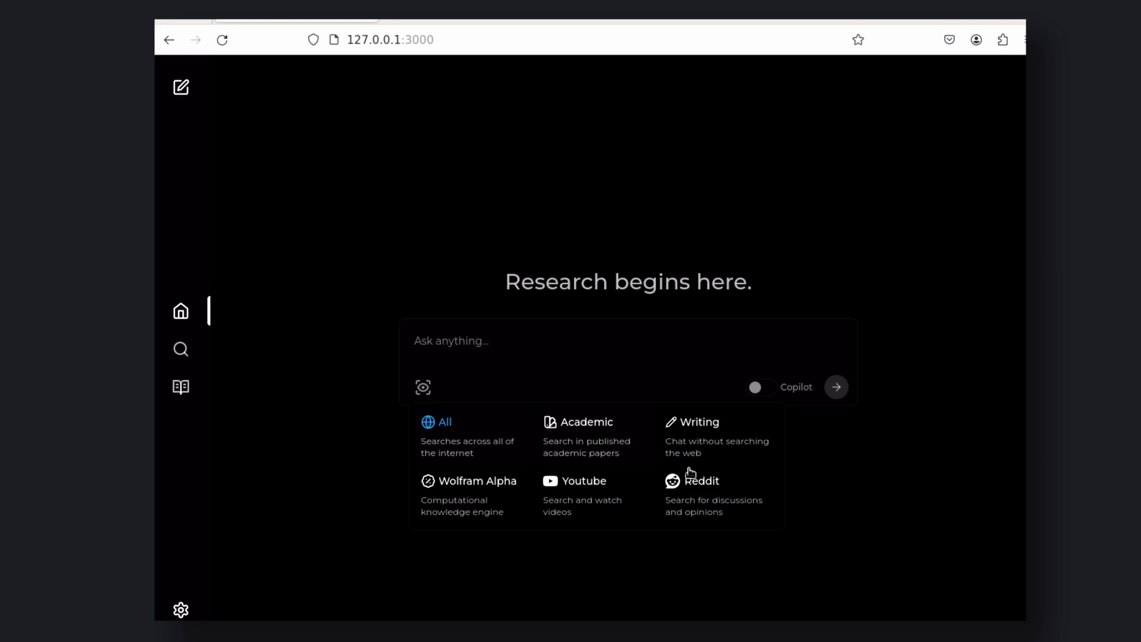
mouse_move(517, 386)
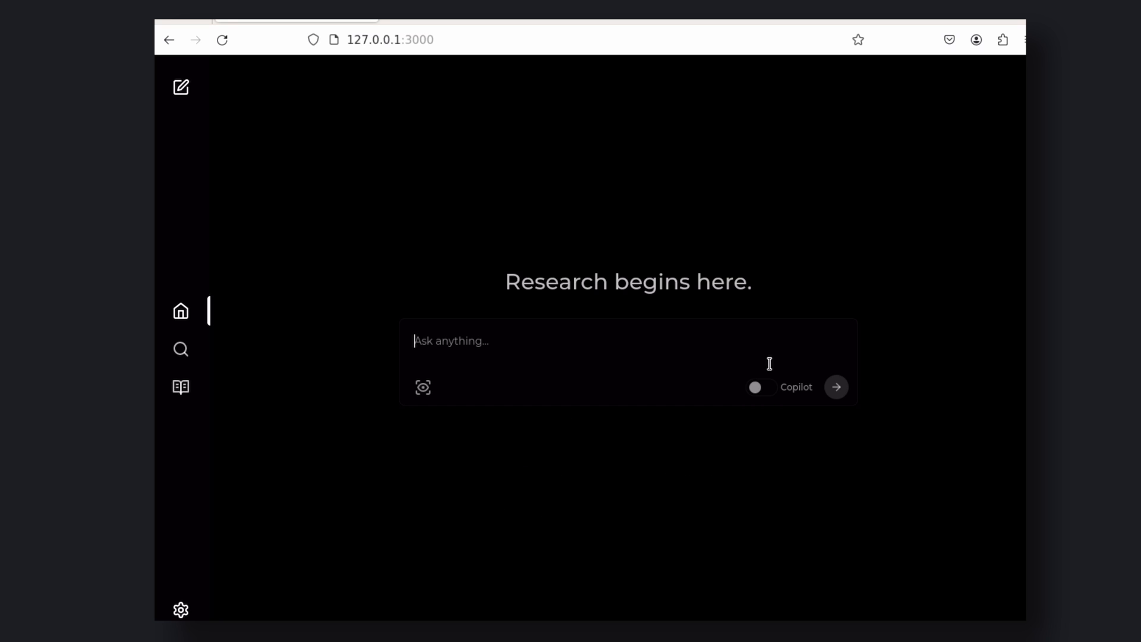
left_click(761, 387)
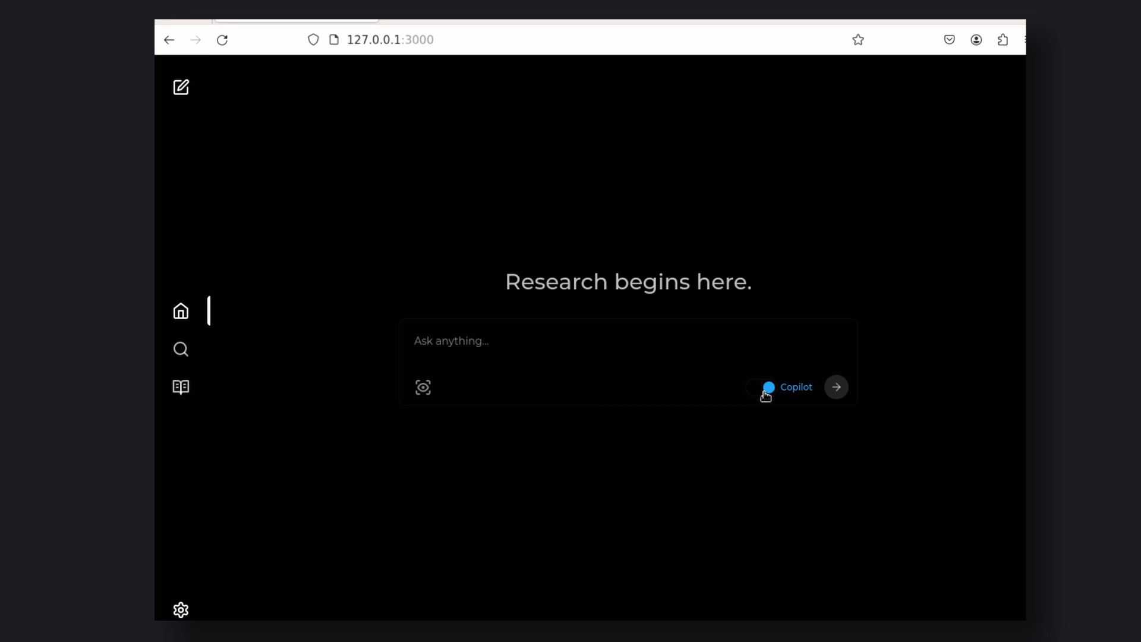
left_click(761, 386)
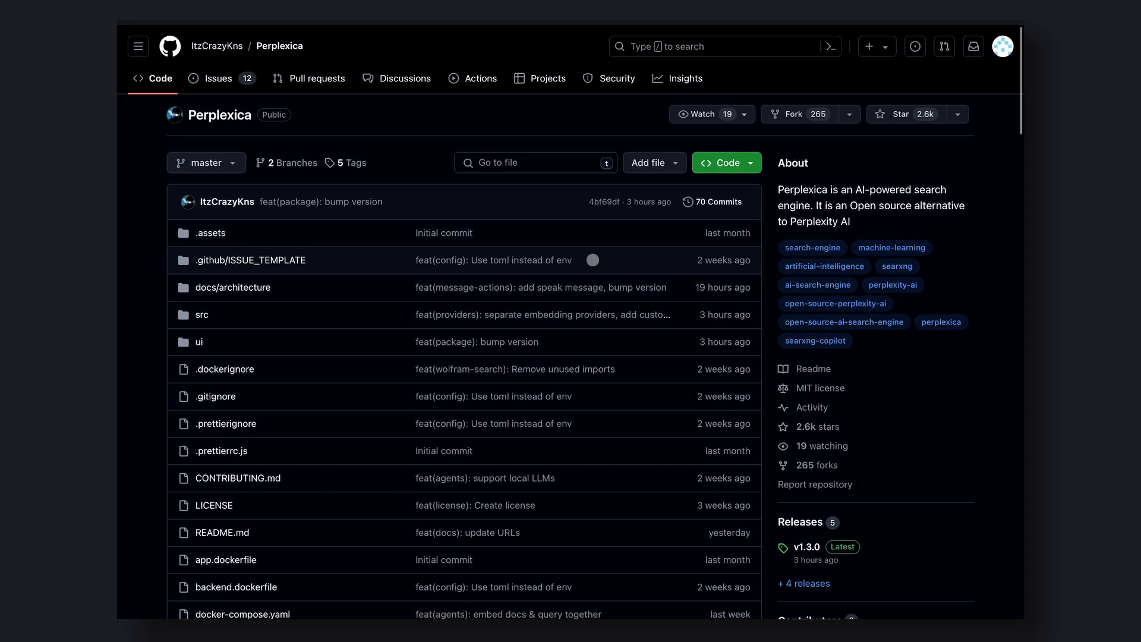
Step: Scroll the README past the Table of Contents to its Overview section
scroll("down", 3)
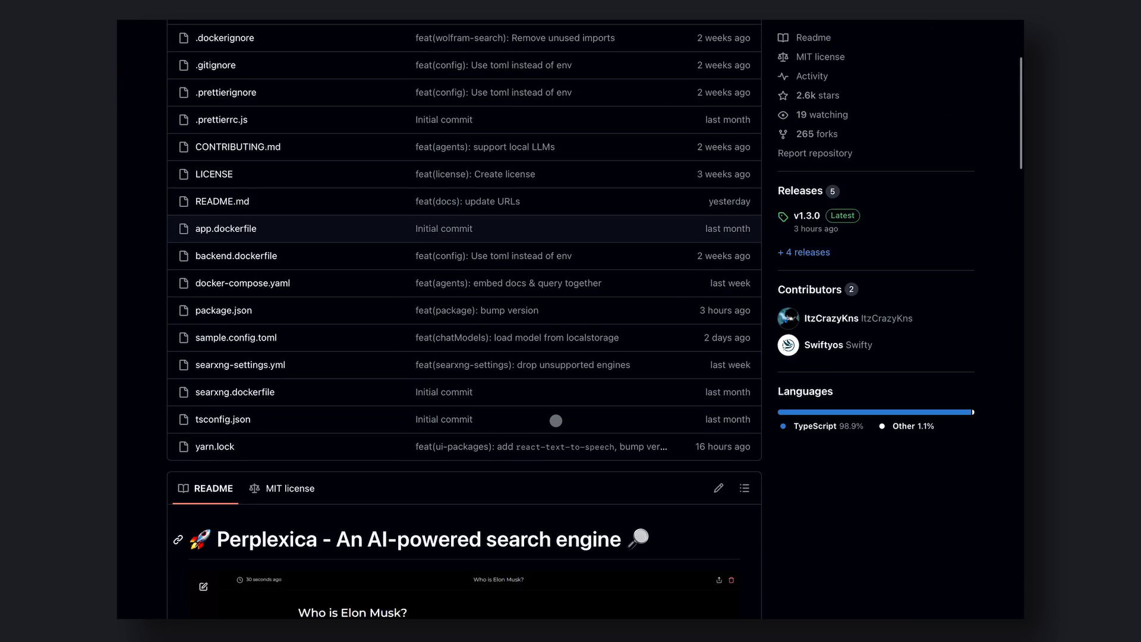
scroll("down", 3)
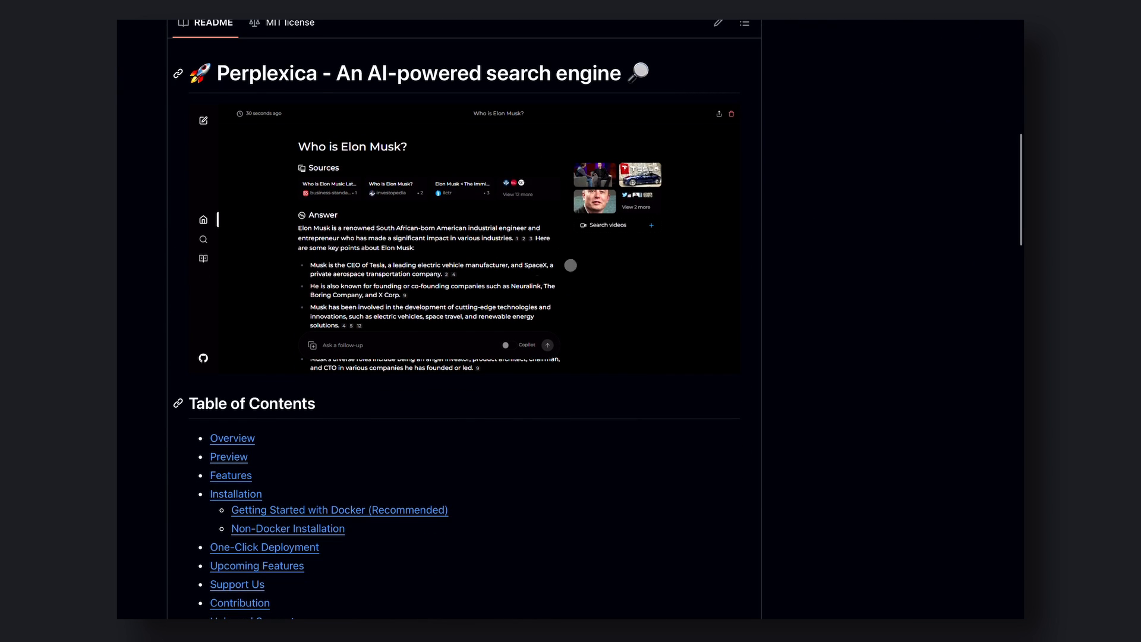
mouse_move(608, 385)
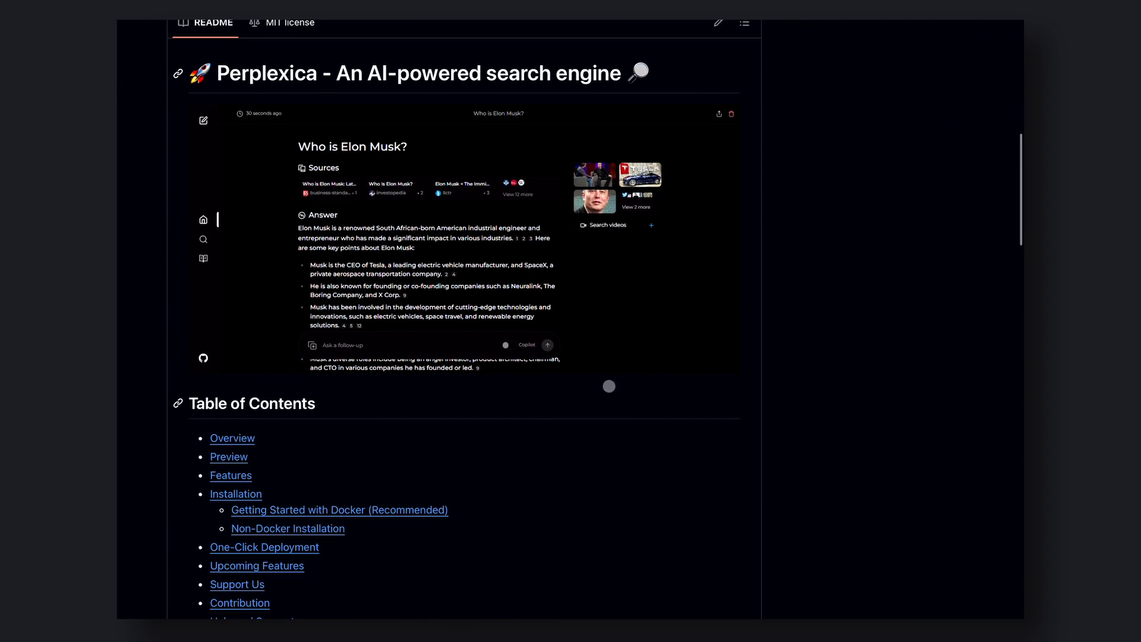
scroll("down", 3)
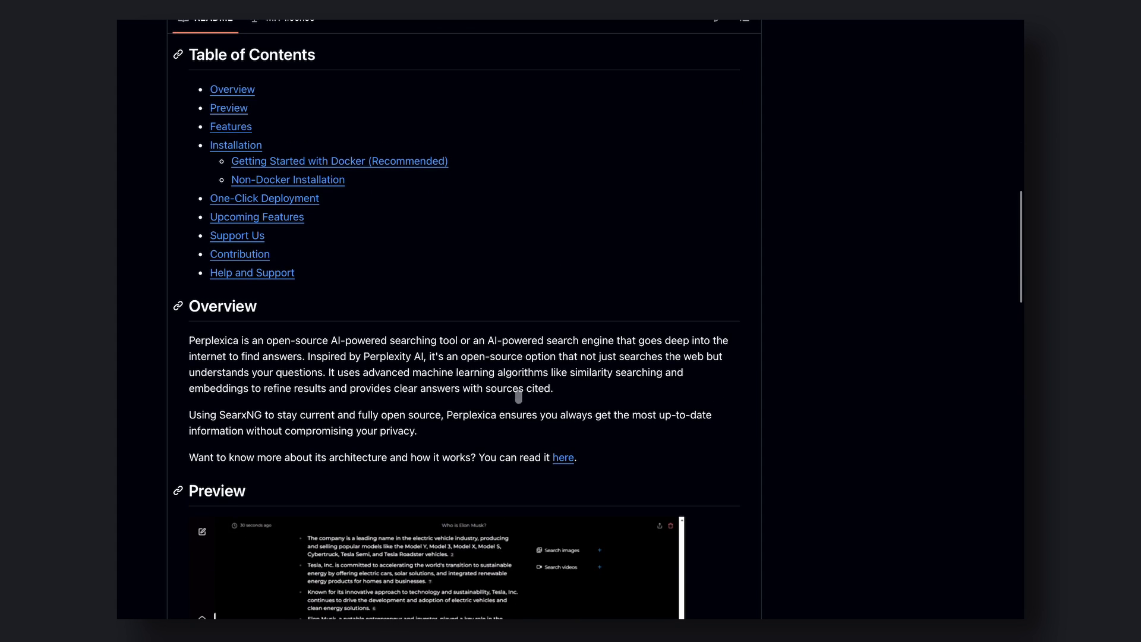